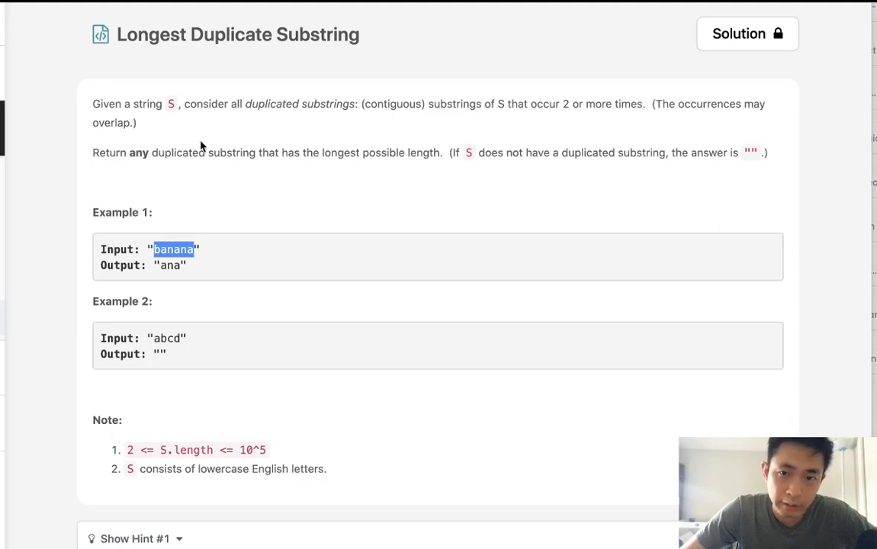
mouse_move(271, 124)
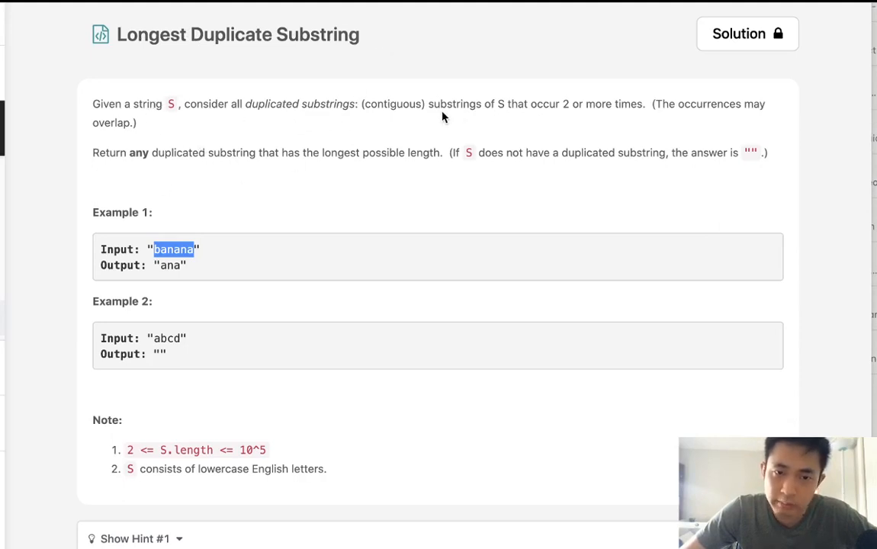
mouse_move(700, 120)
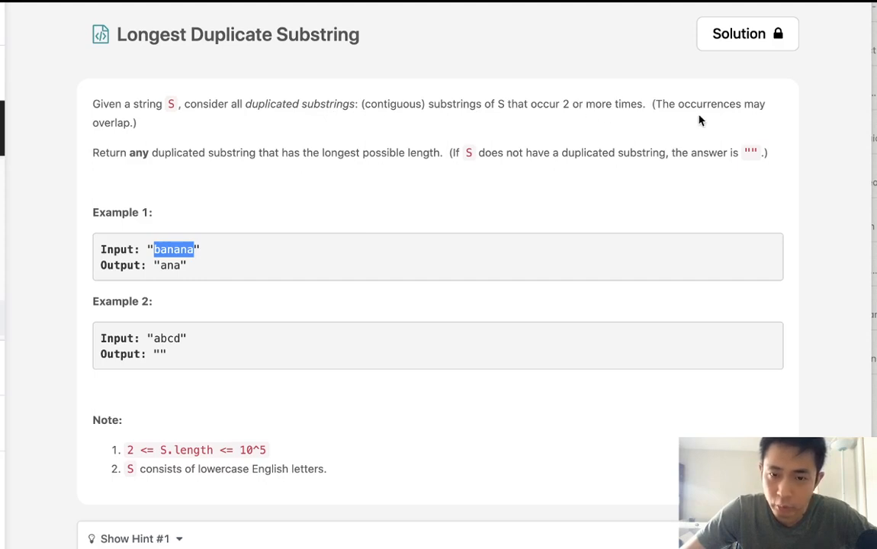
mouse_move(185, 165)
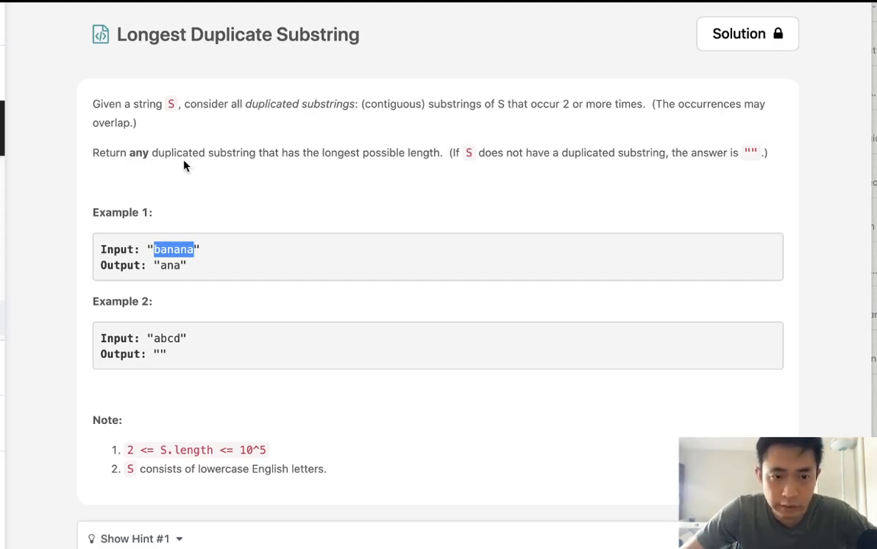
mouse_move(341, 159)
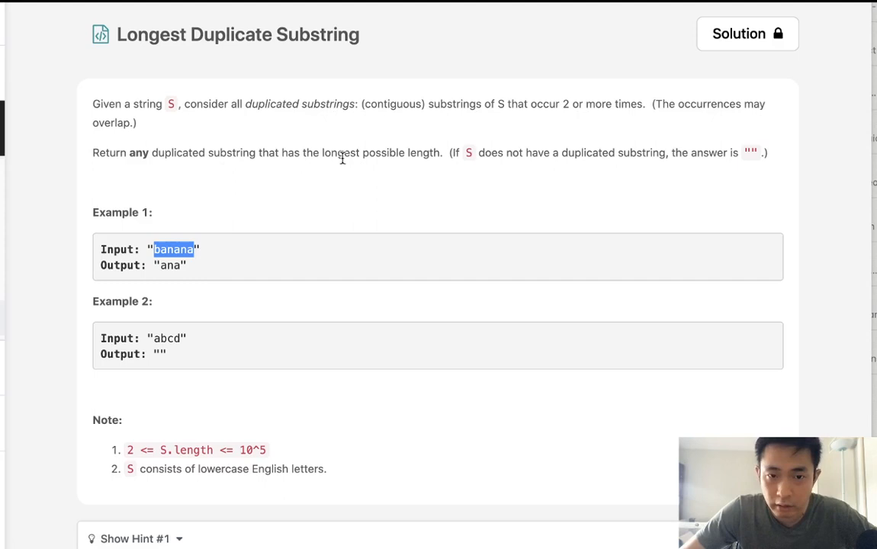
mouse_move(765, 186)
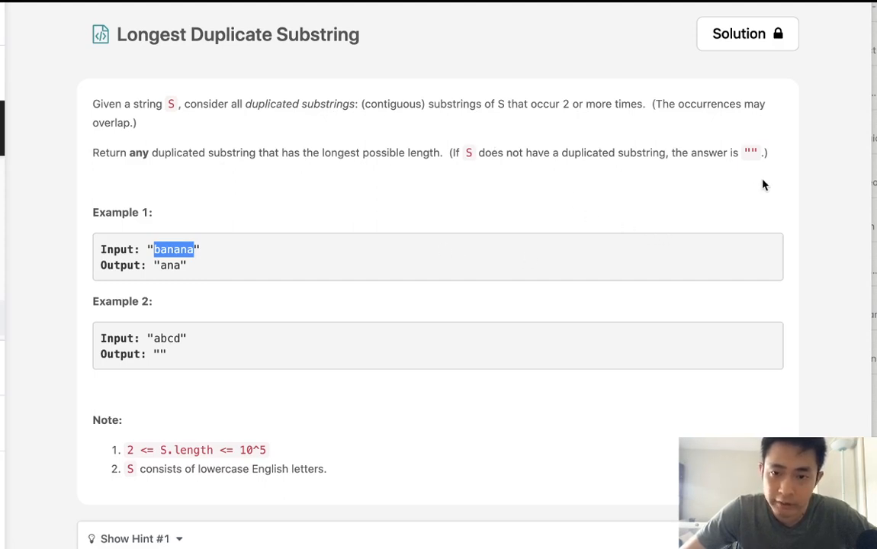
Scroll down the problem description and reveal Hint #1 about binary-searching the length
scroll(down, 3)
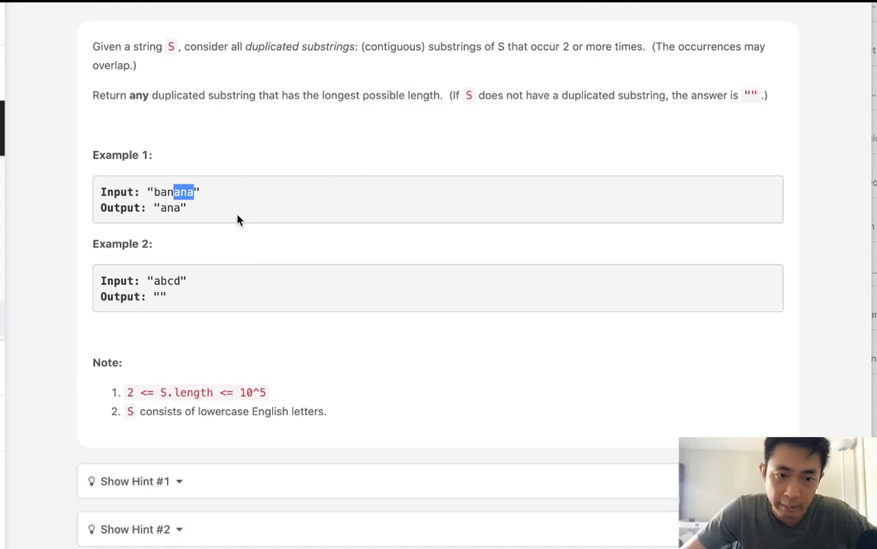
mouse_move(195, 254)
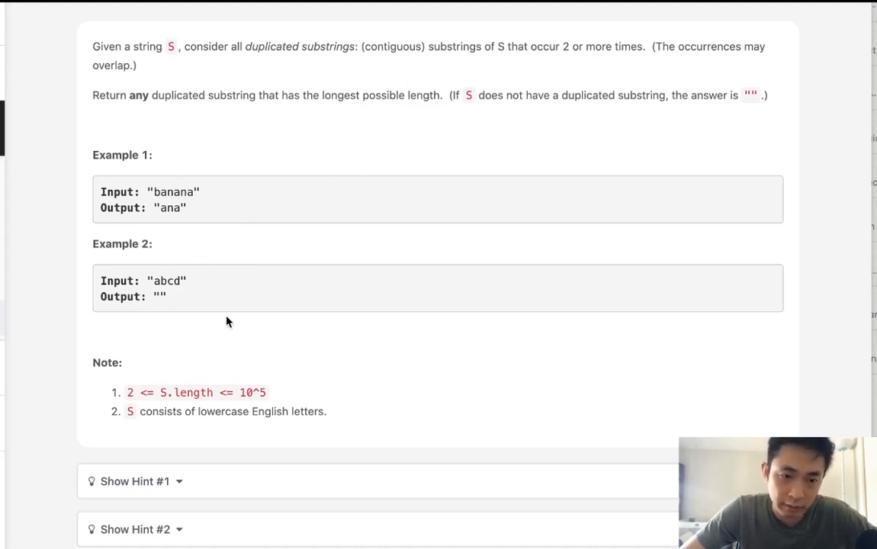
scroll(down, 3)
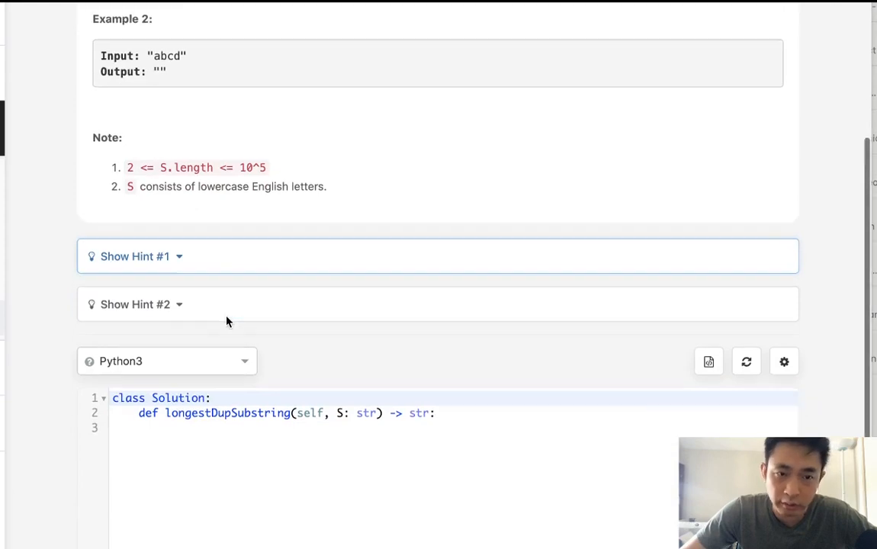
scroll(down, 3)
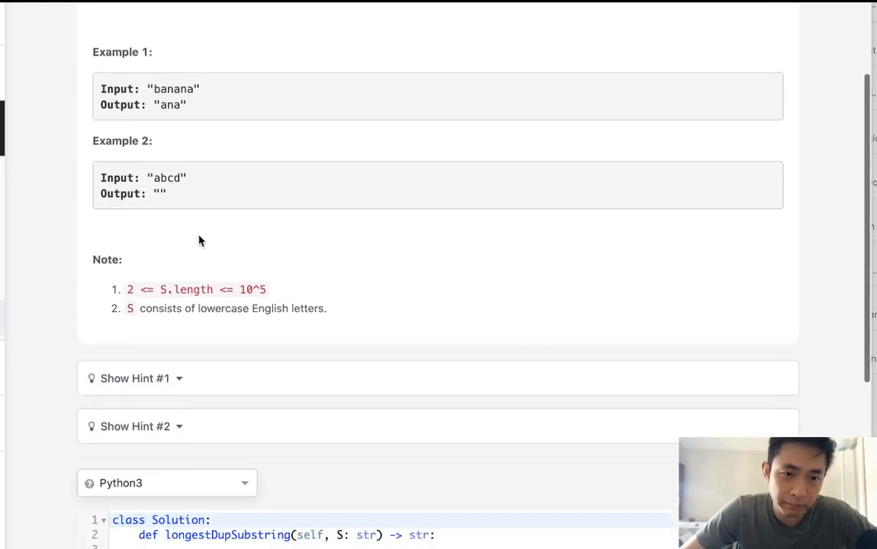
scroll(down, 3)
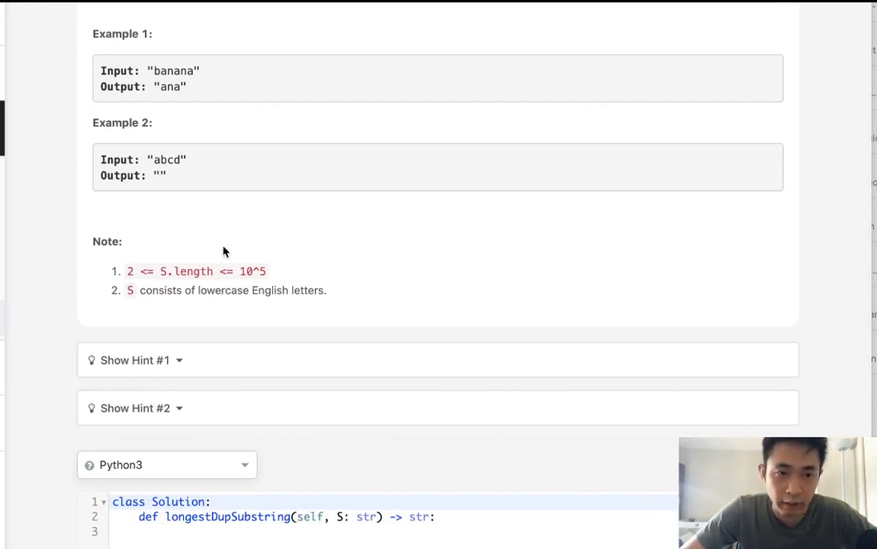
mouse_move(212, 250)
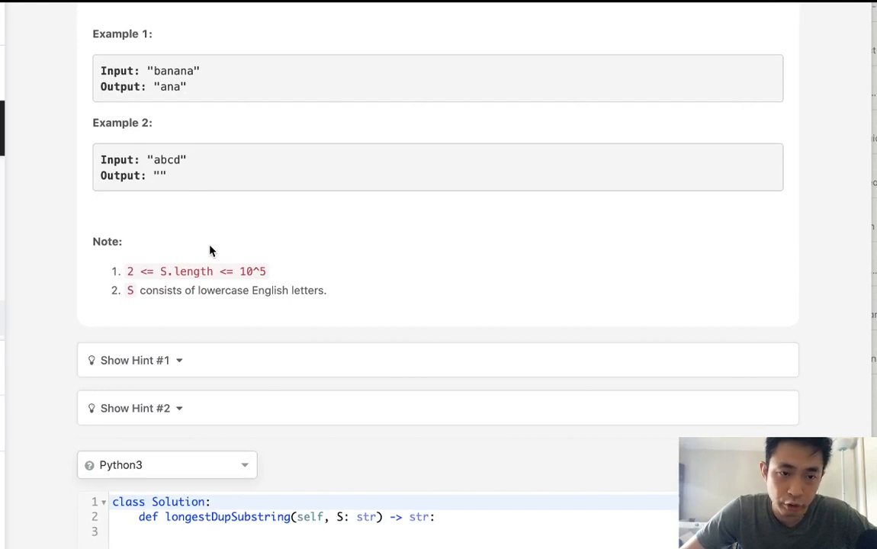
click(135, 360)
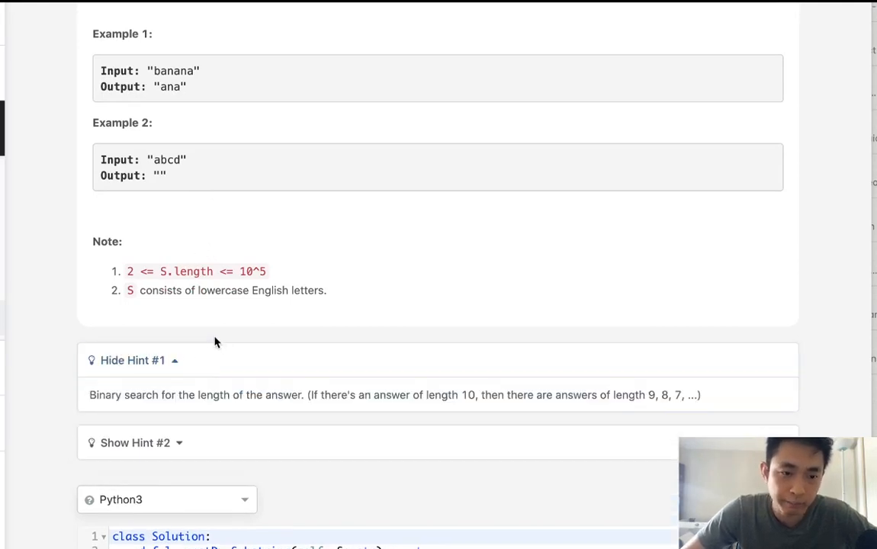
mouse_move(170, 424)
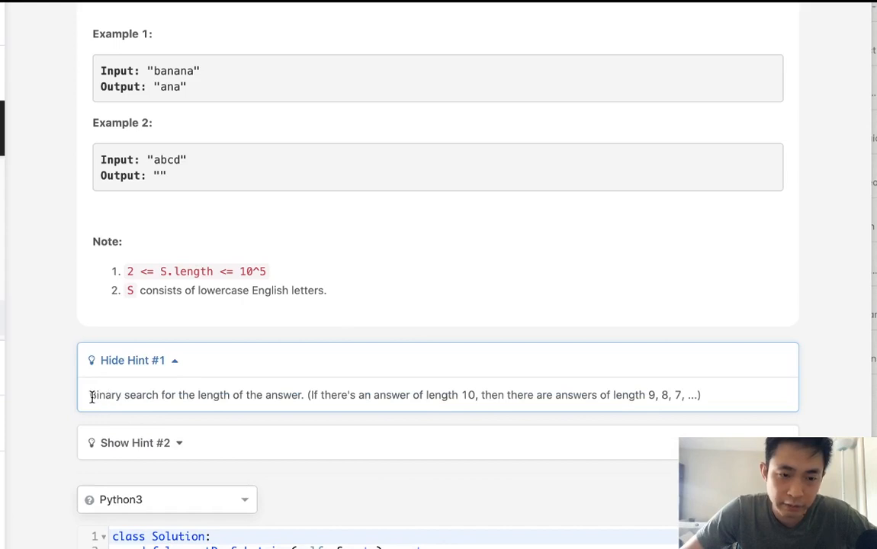
Highlight the hint, 'banan' and 'nana' in the banana example, and the length constraint
drag(89, 395, 398, 394)
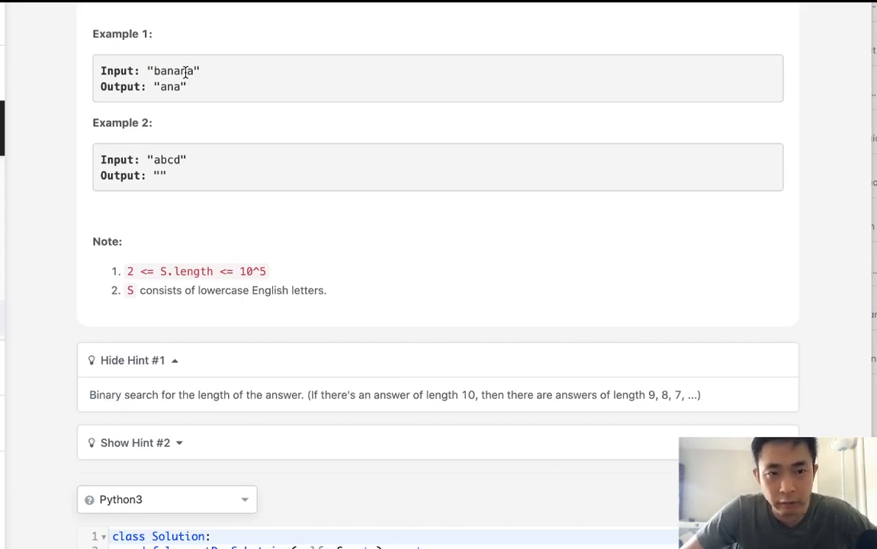
double_click(173, 70)
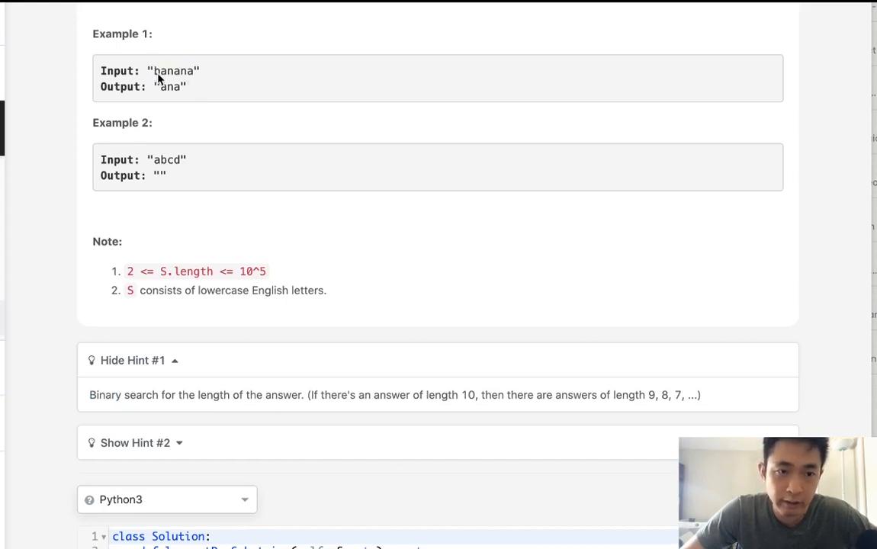
double_click(174, 70)
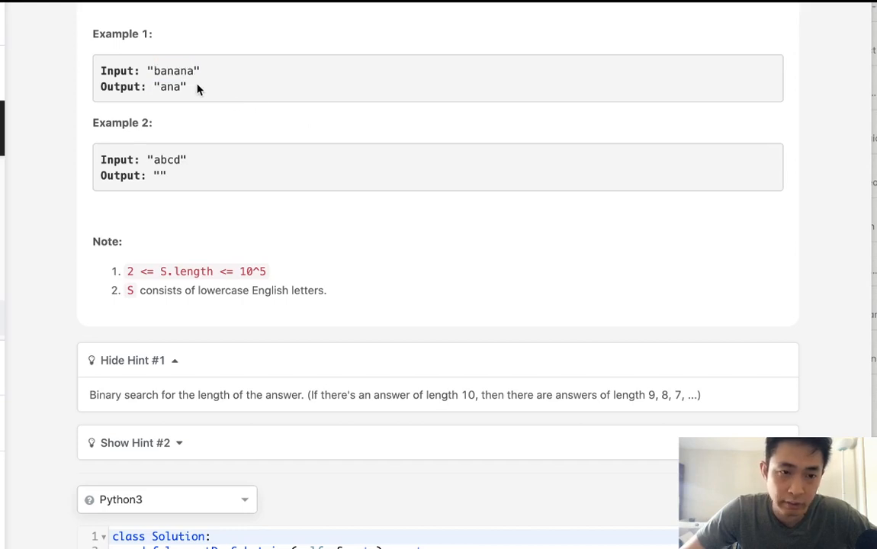
double_click(173, 70)
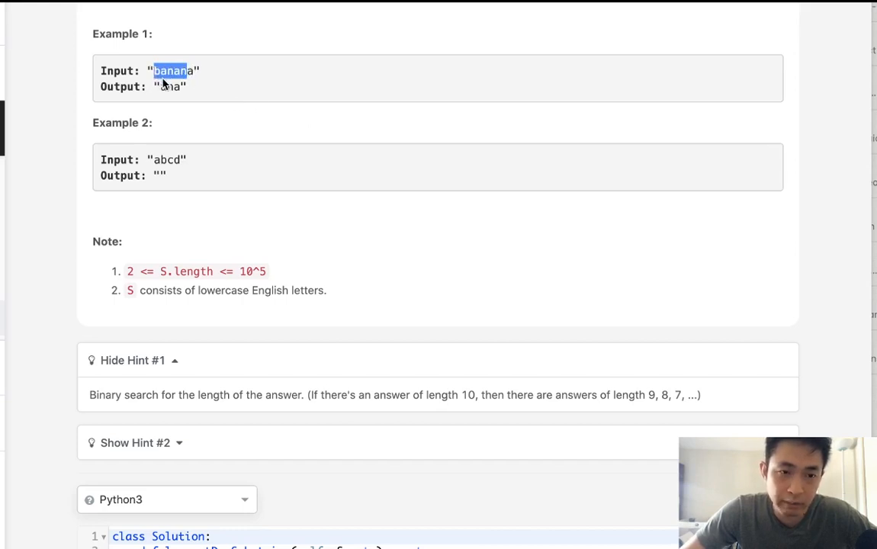
mouse_move(169, 76)
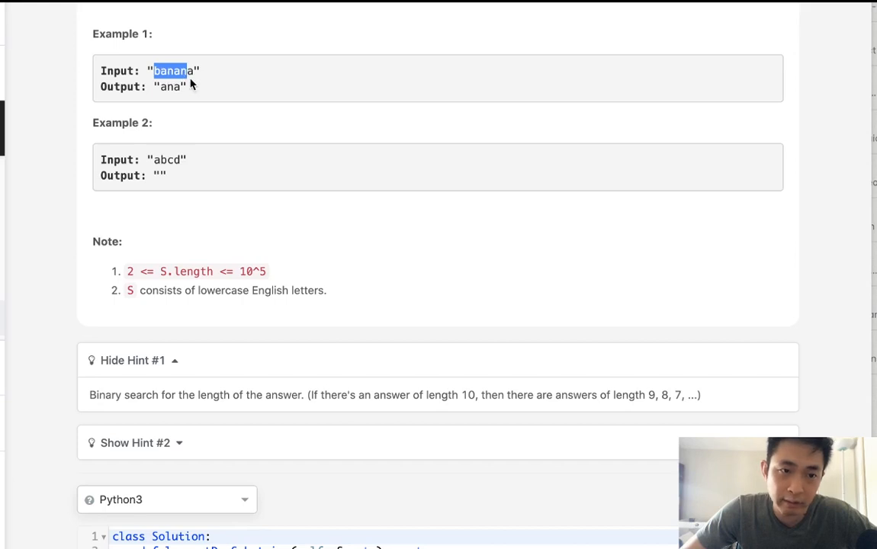
click(162, 70)
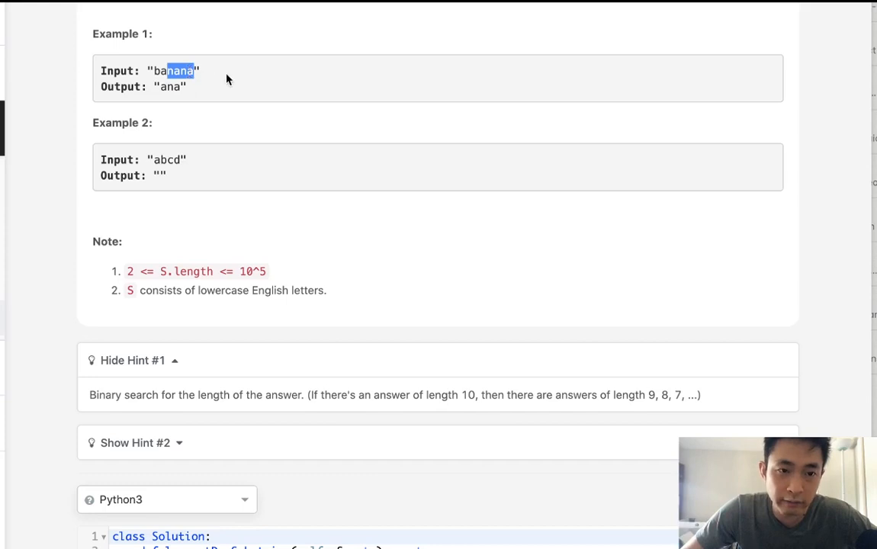
mouse_move(190, 63)
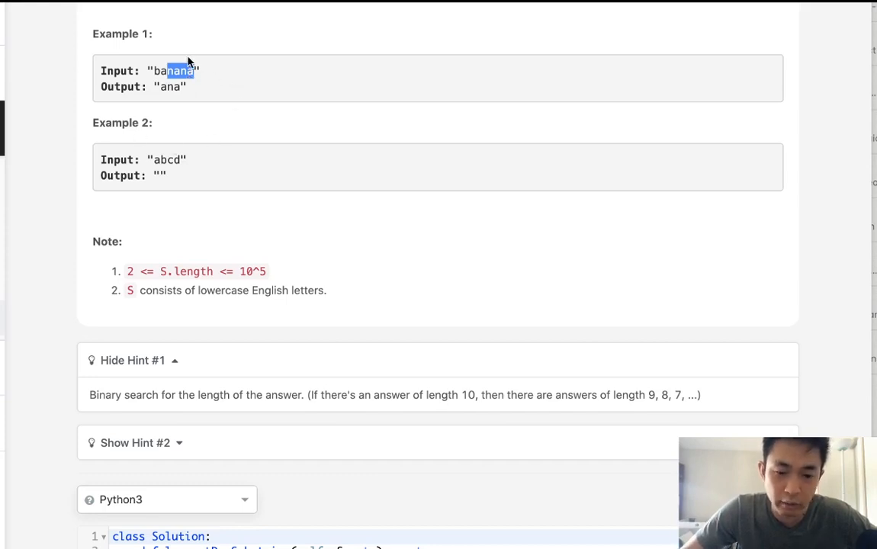
mouse_move(209, 116)
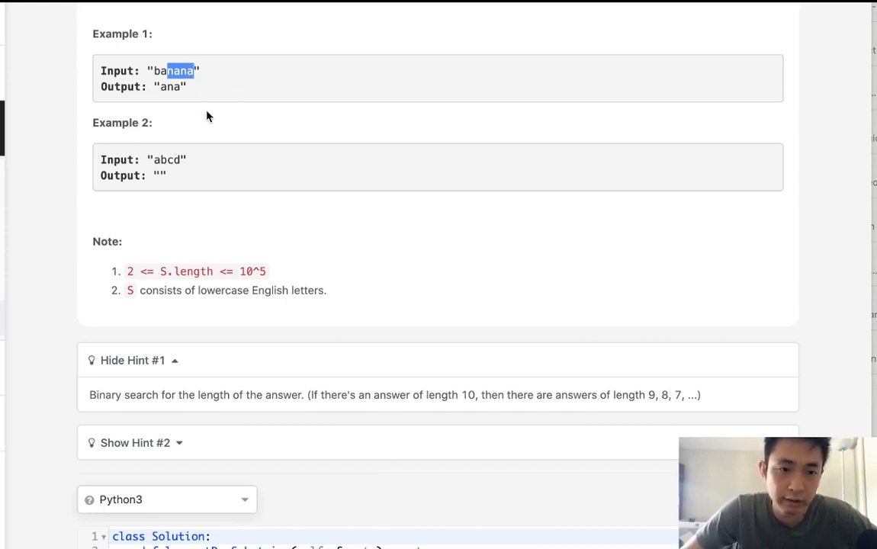
mouse_move(198, 60)
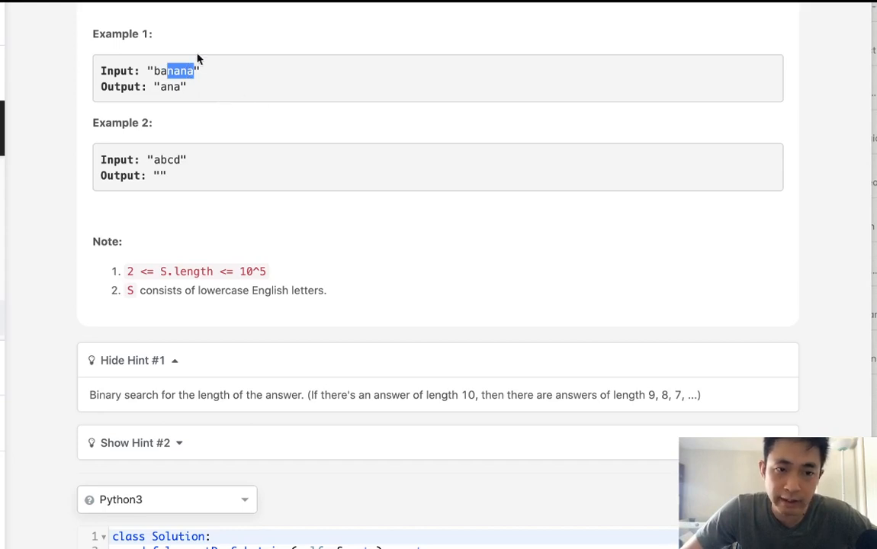
mouse_move(178, 117)
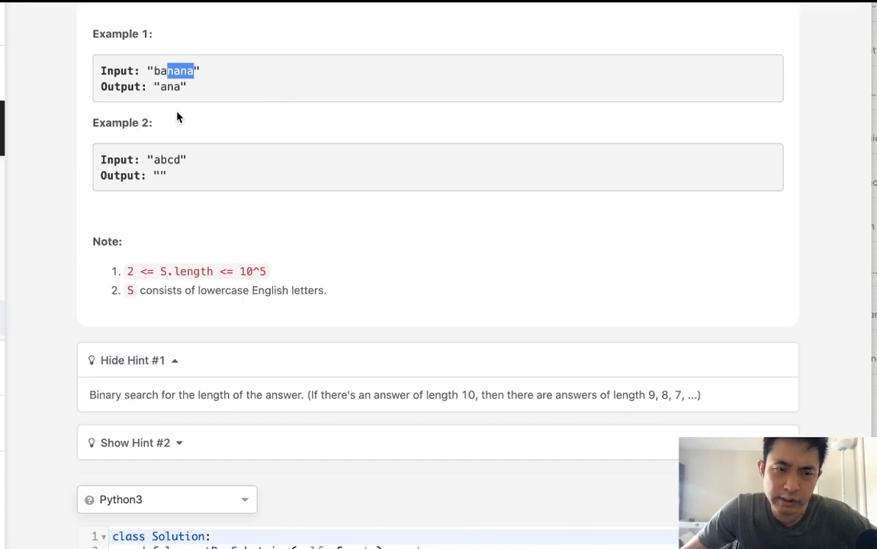
mouse_move(223, 148)
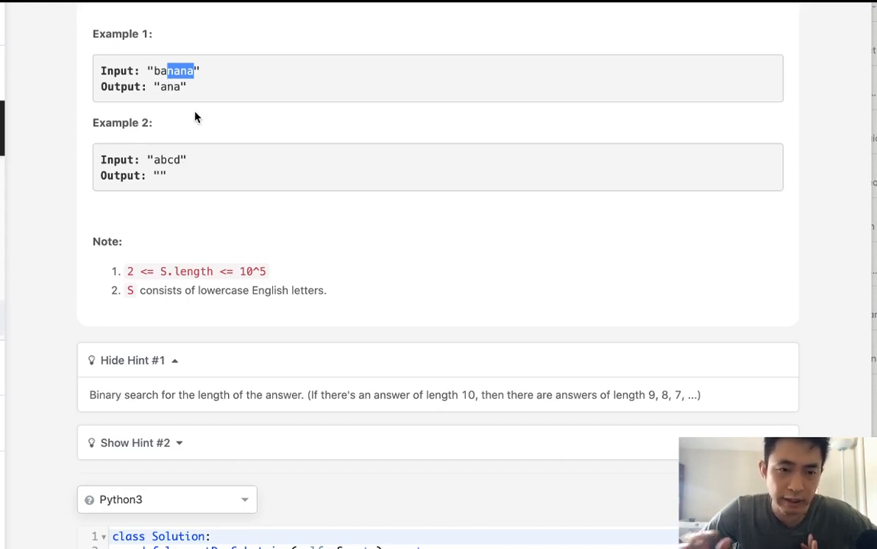
double_click(193, 271)
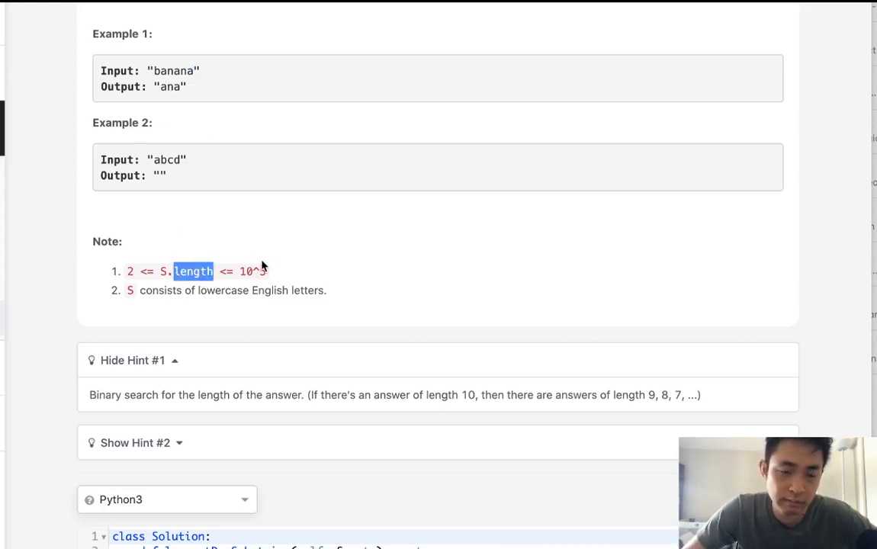
mouse_move(300, 261)
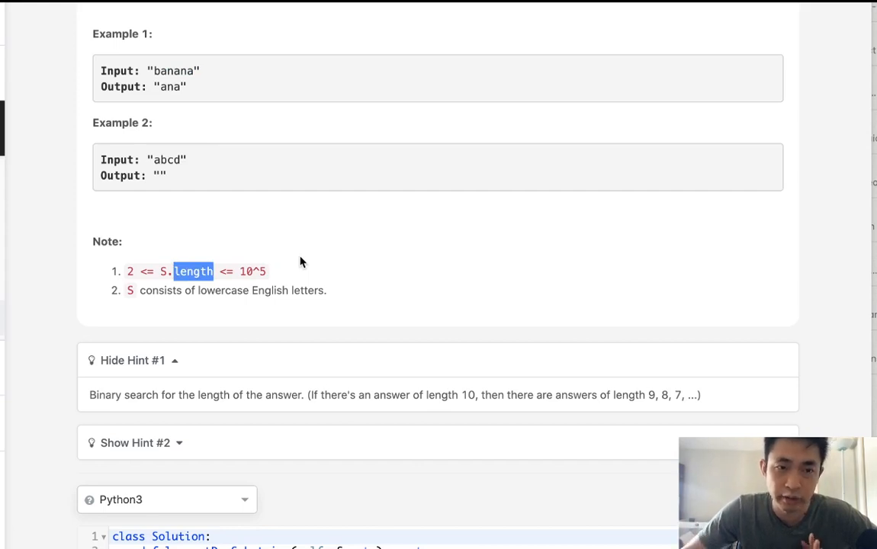
mouse_move(201, 157)
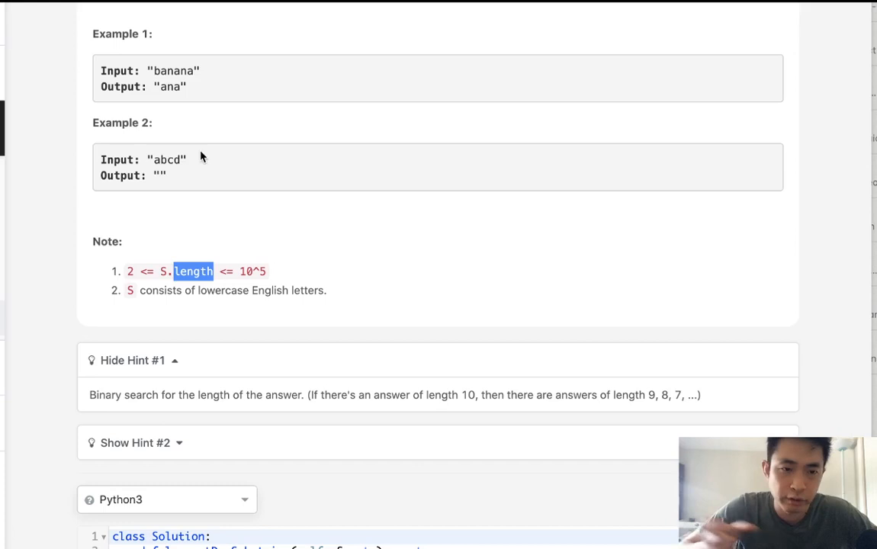
mouse_move(223, 202)
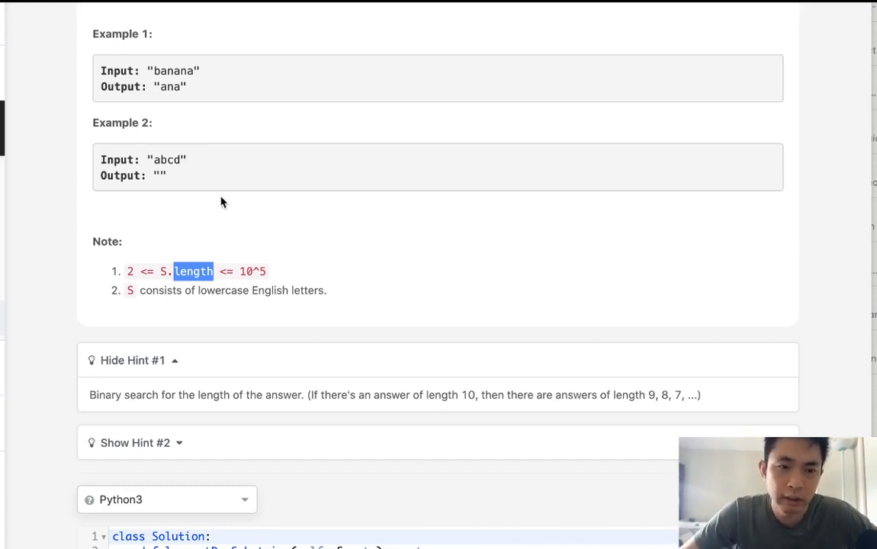
scroll(down, 3)
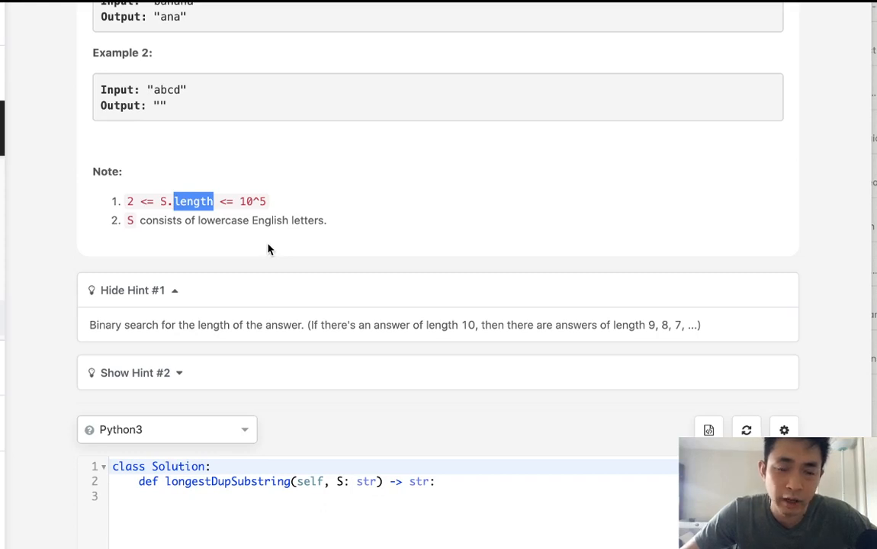
click(135, 372)
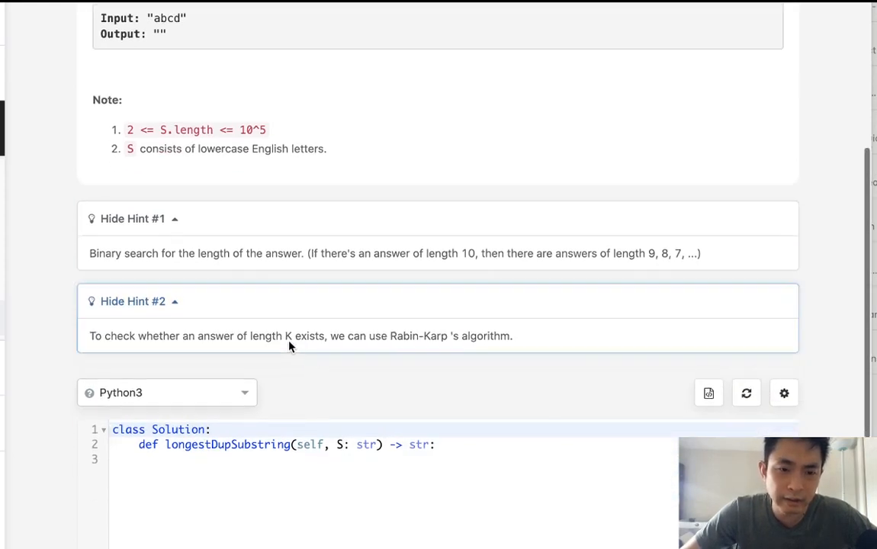
drag(390, 335, 509, 335)
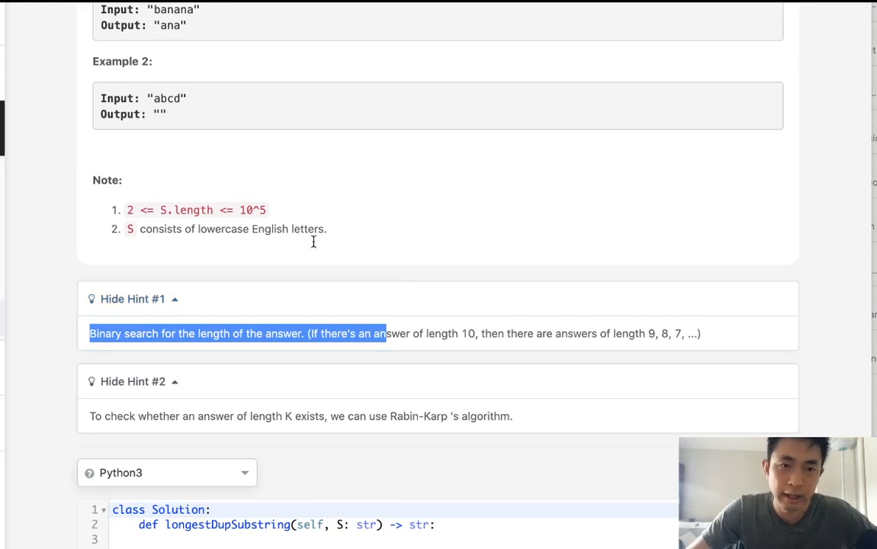
mouse_move(304, 198)
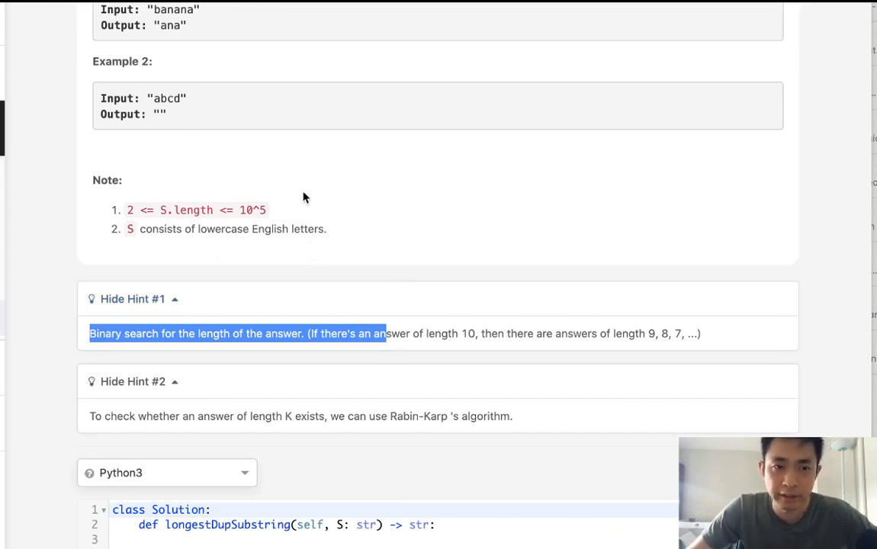
scroll(down, 3)
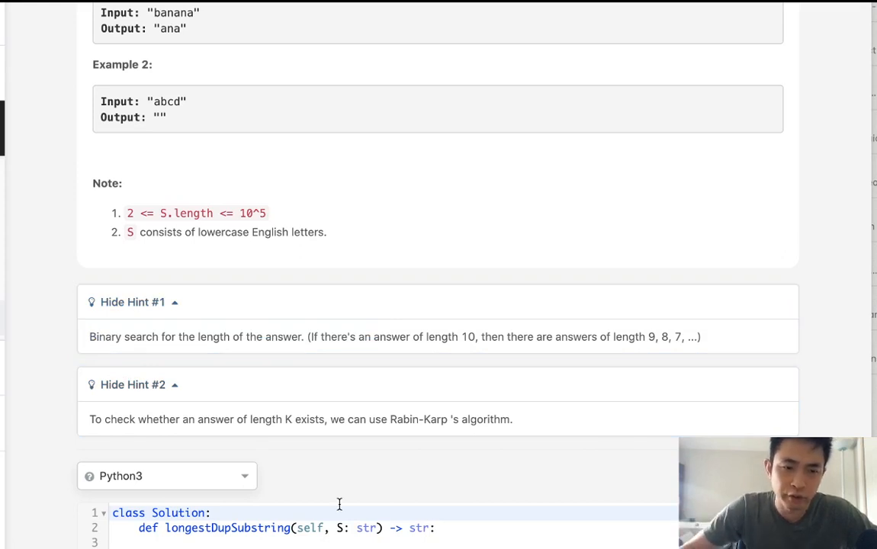
scroll(down, 3)
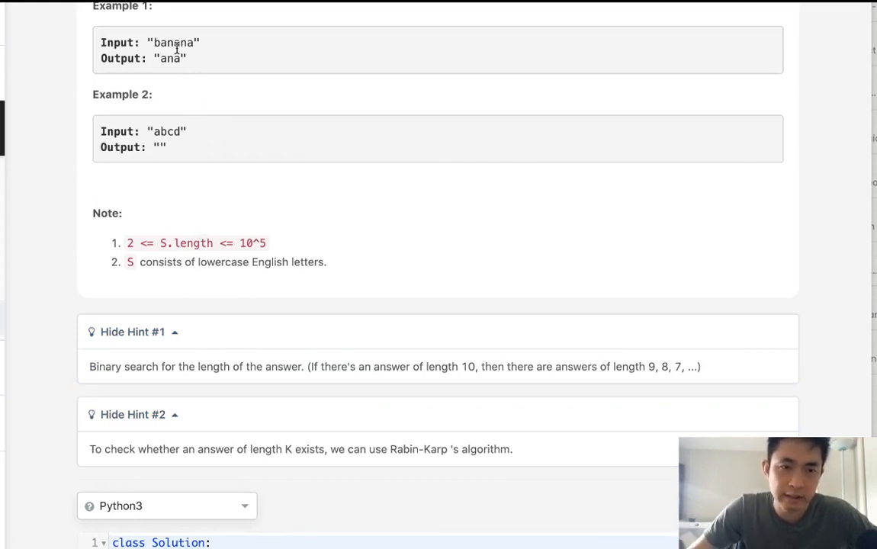
mouse_move(111, 32)
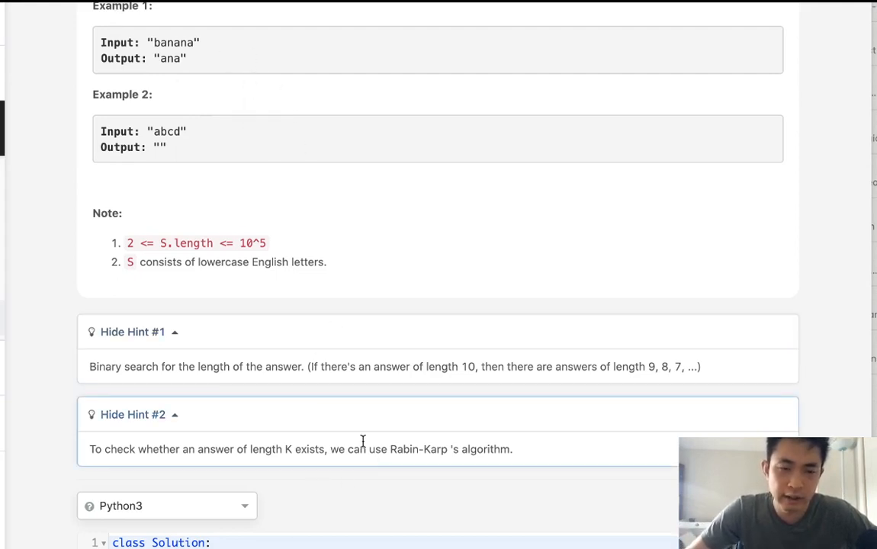
mouse_move(436, 435)
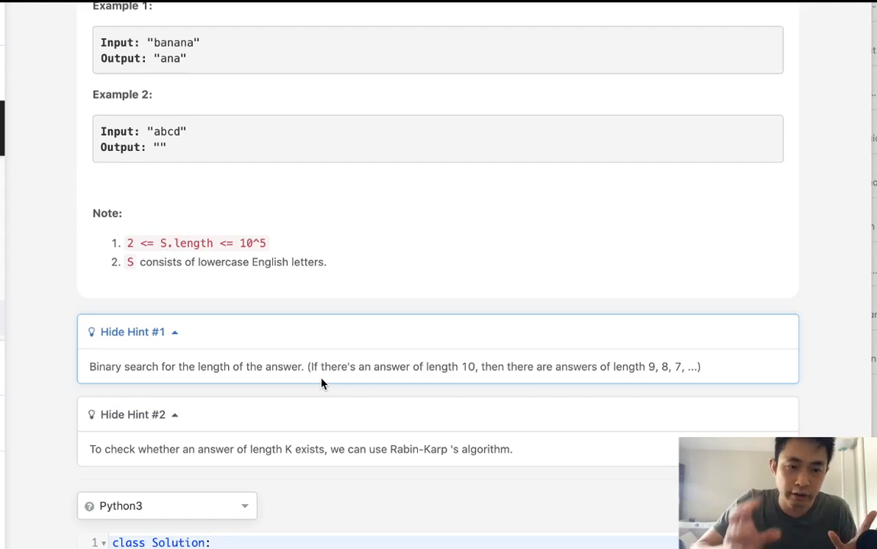
scroll(down, 3)
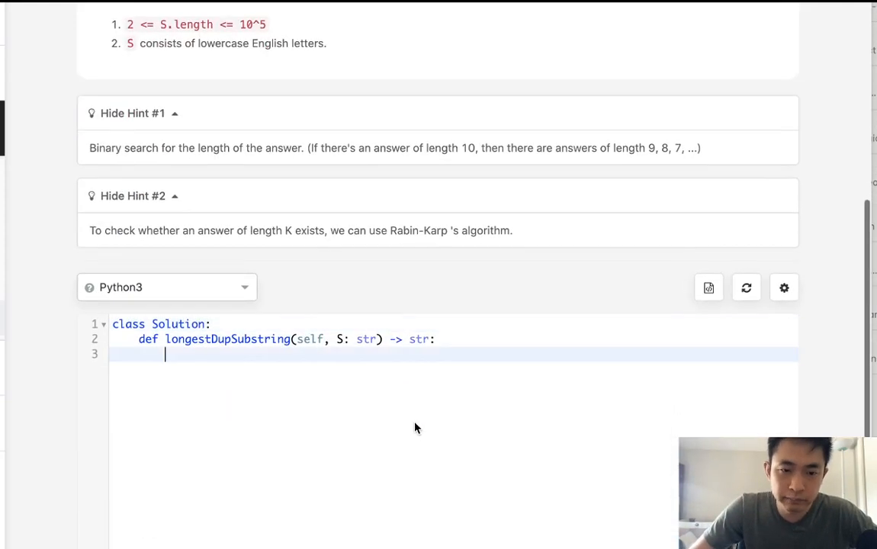
Scroll down the editor holding the p = 2**63-1 modulus and rabin_karp helper
scroll(down, 3)
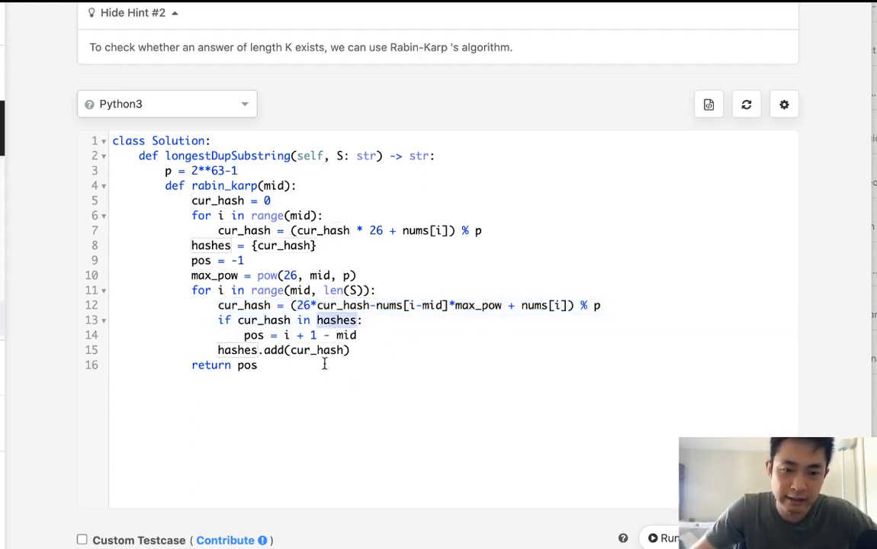
Place the caret after 'return pos' and start a new line below the helper
click(281, 335)
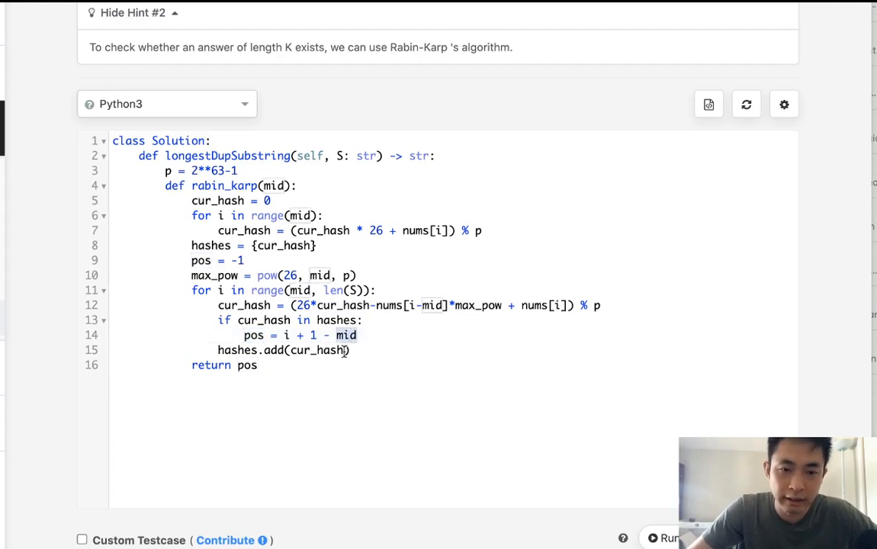
mouse_move(316, 410)
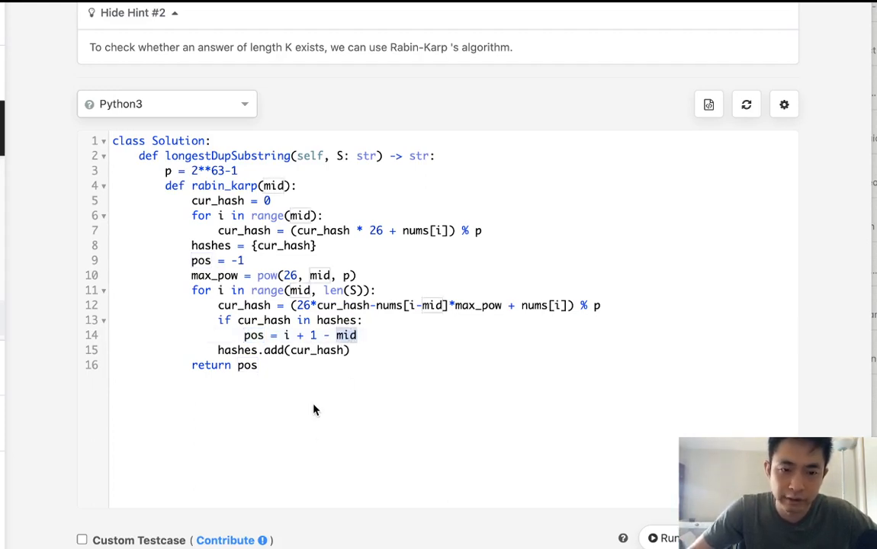
click(257, 365)
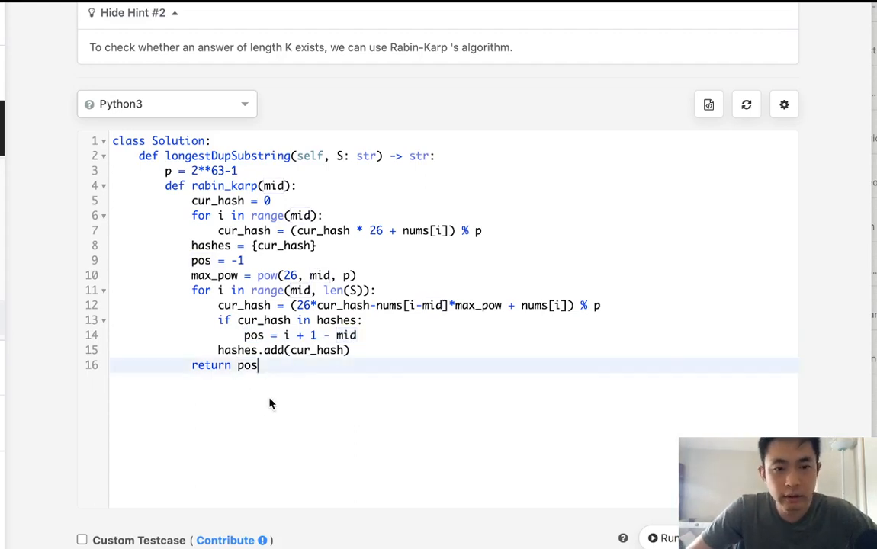
key(Enter)
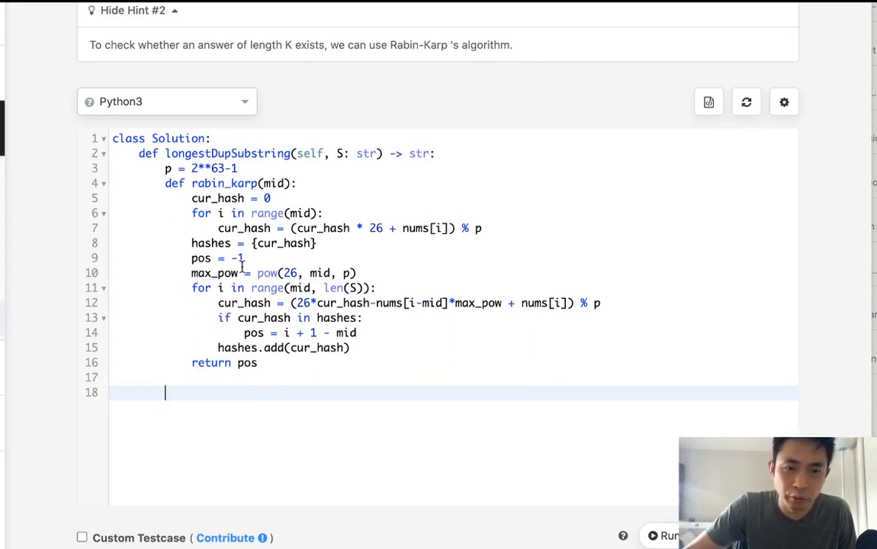
mouse_move(338, 382)
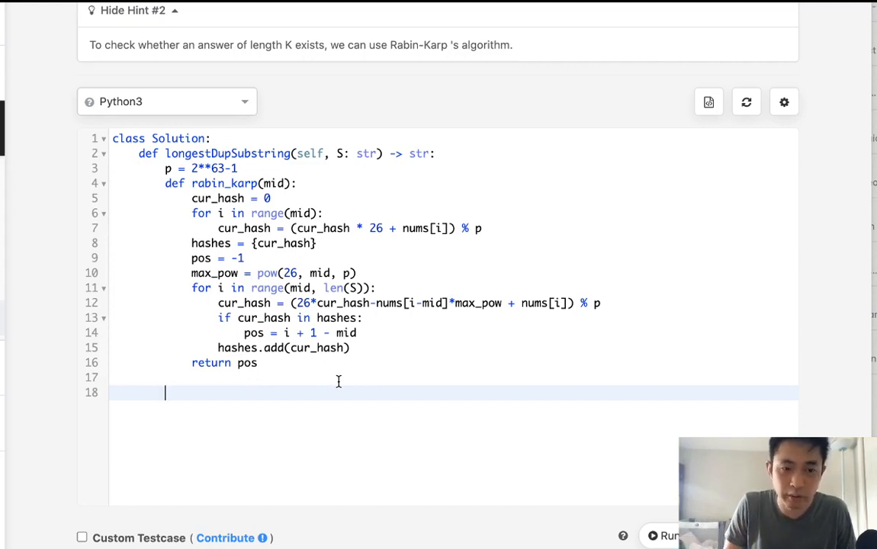
Add a #bst comment and initialise l,r = 0,0 and start,end = 0,0
text(#)
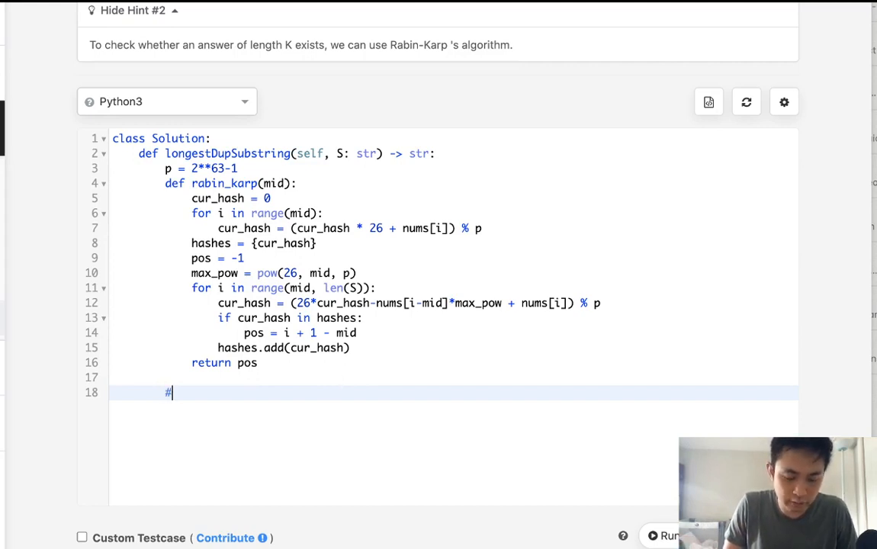
text(bst)
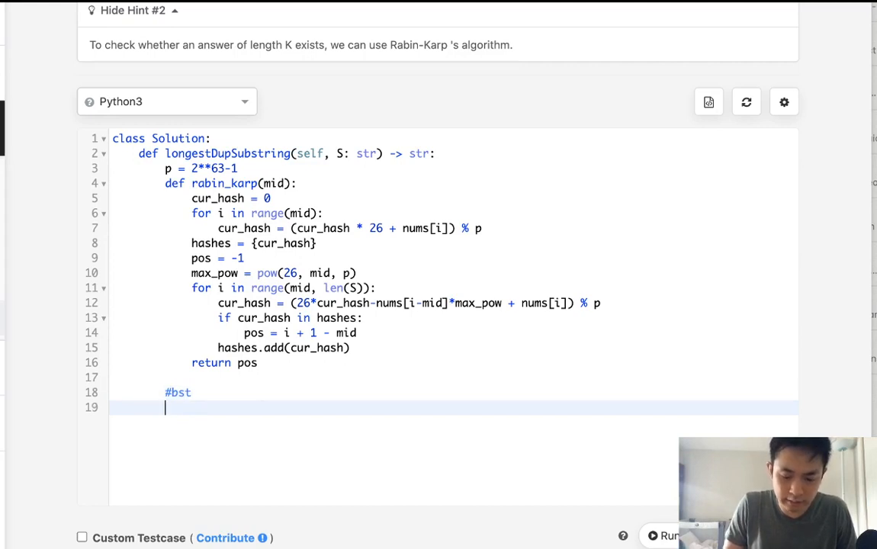
text(l,r = 0,)
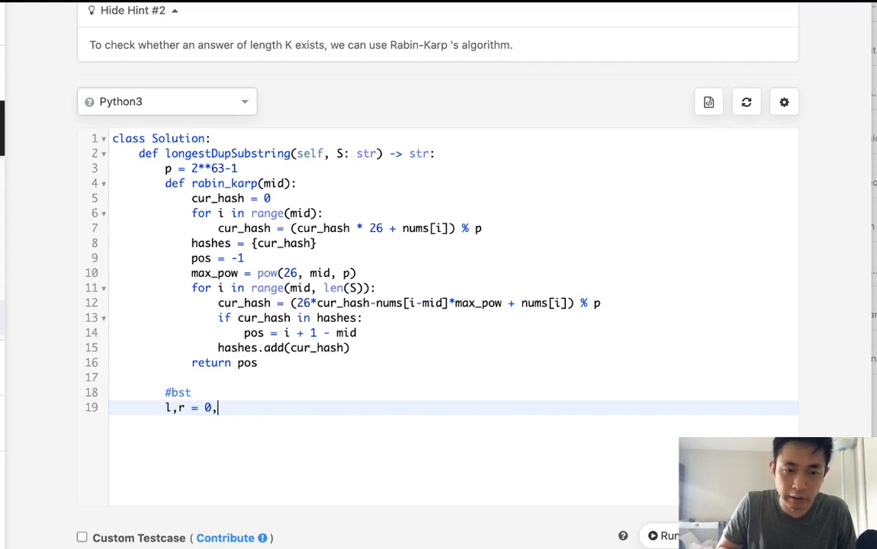
text(0)
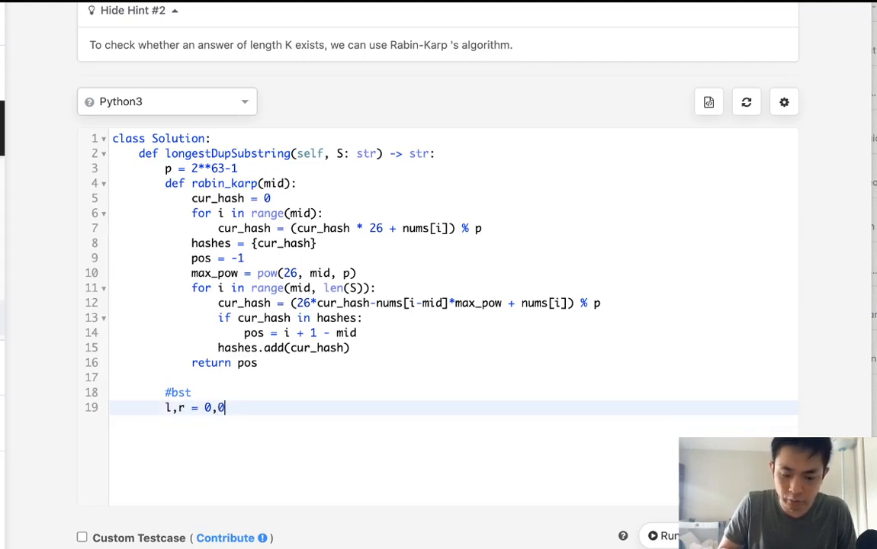
text(start,)
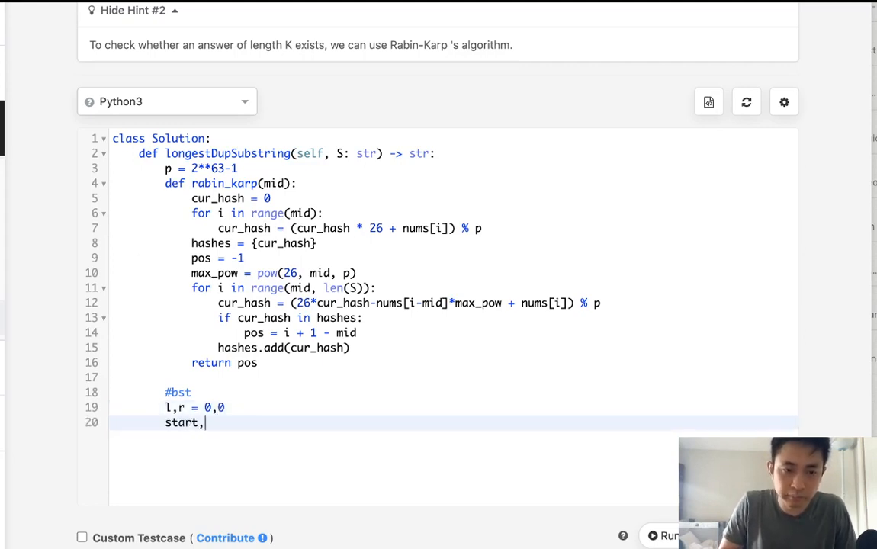
text(end = 0)
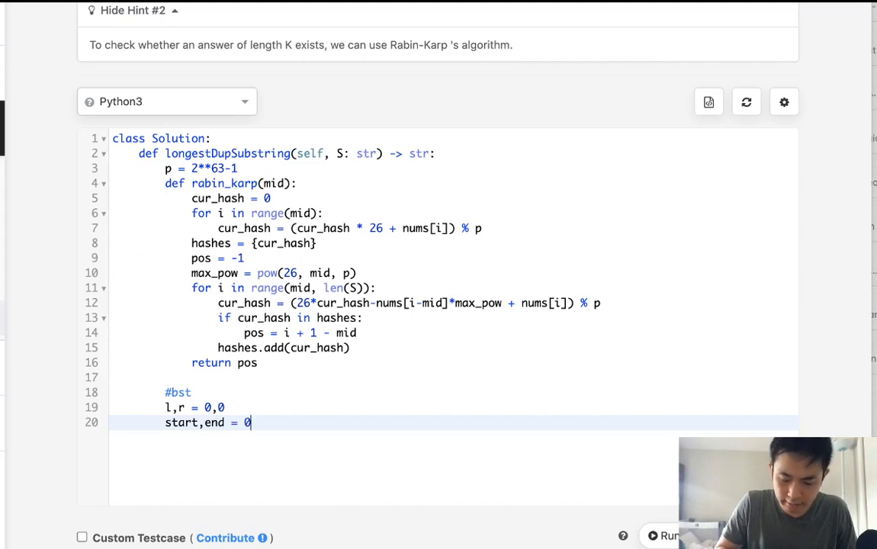
text(,0)
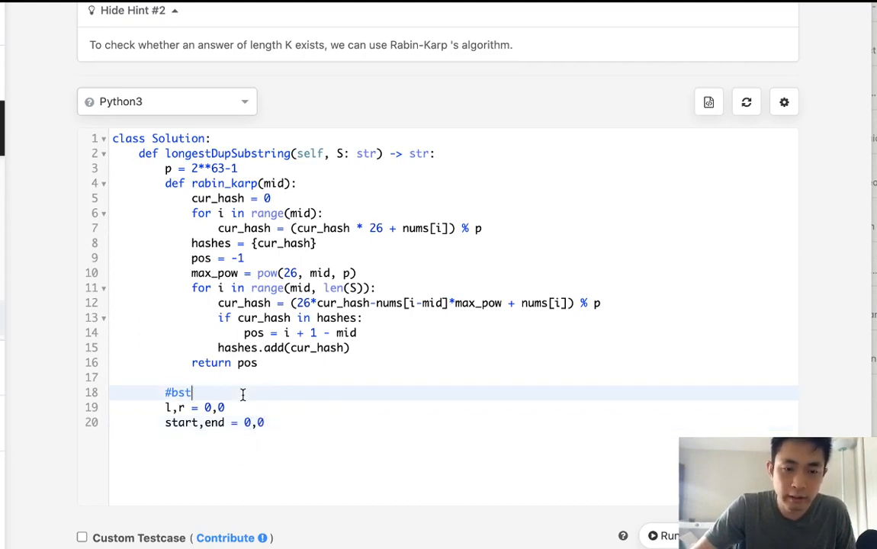
Write nums = [ord(c) for c in S] to convert S into character codes
text(nums)
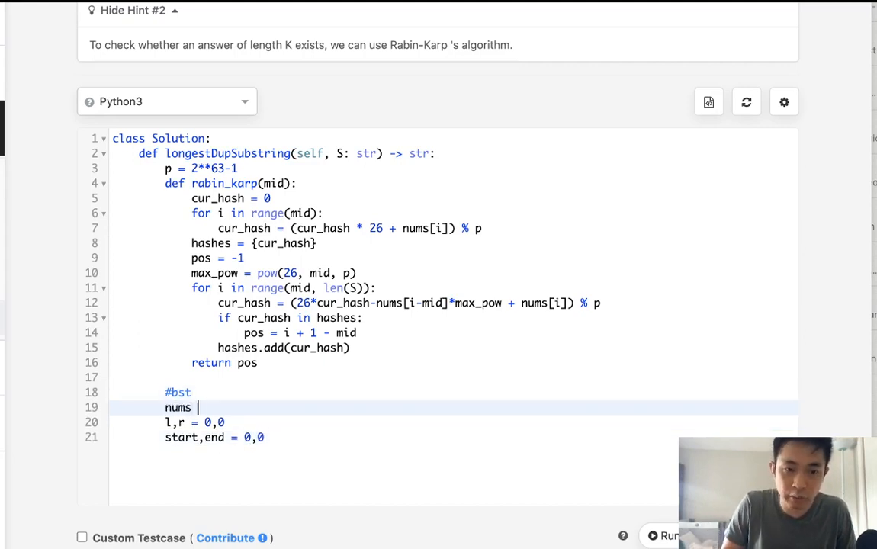
text(=)
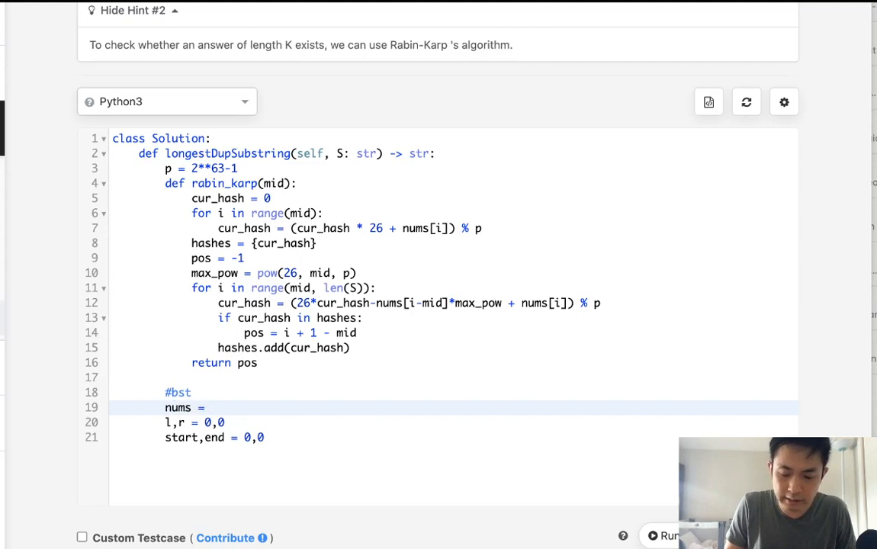
text([])
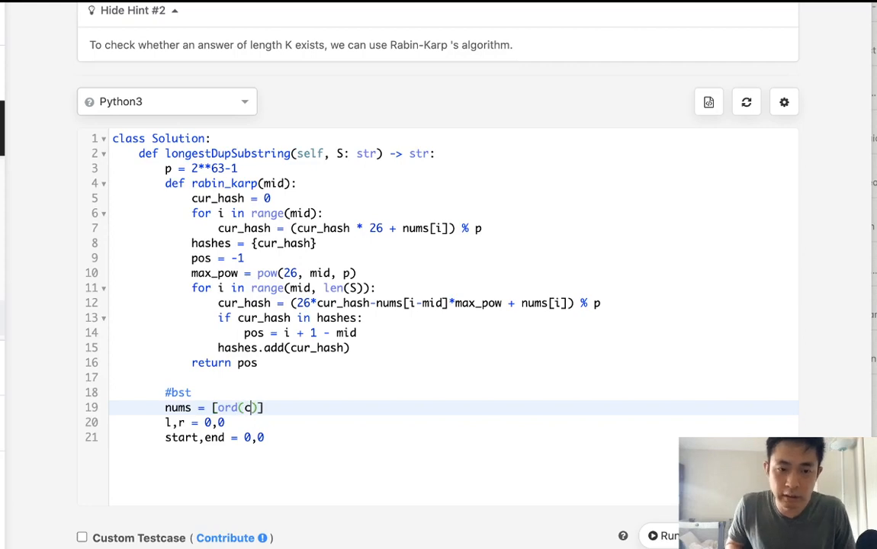
text(for c in S)
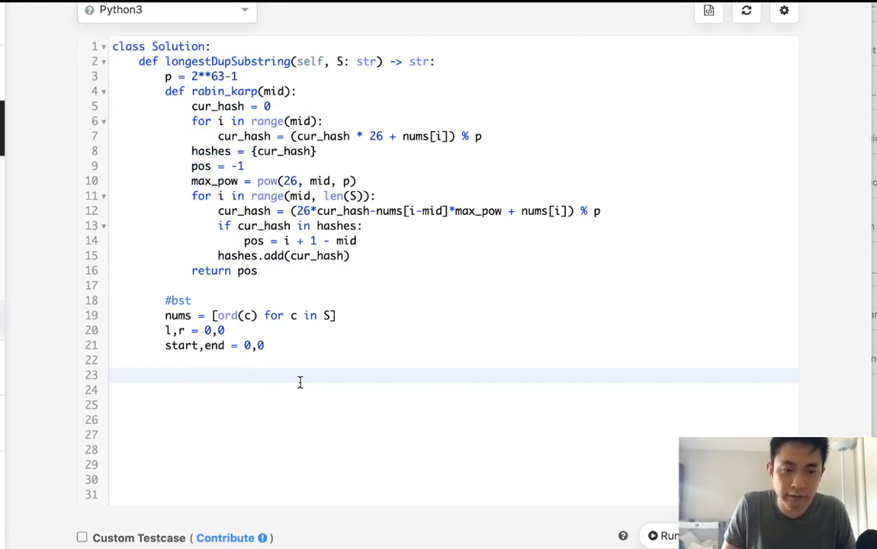
Write while (l<=r), compute mid, call rabin_karp(mid), and correct the condition to pos == -1
text(while ()
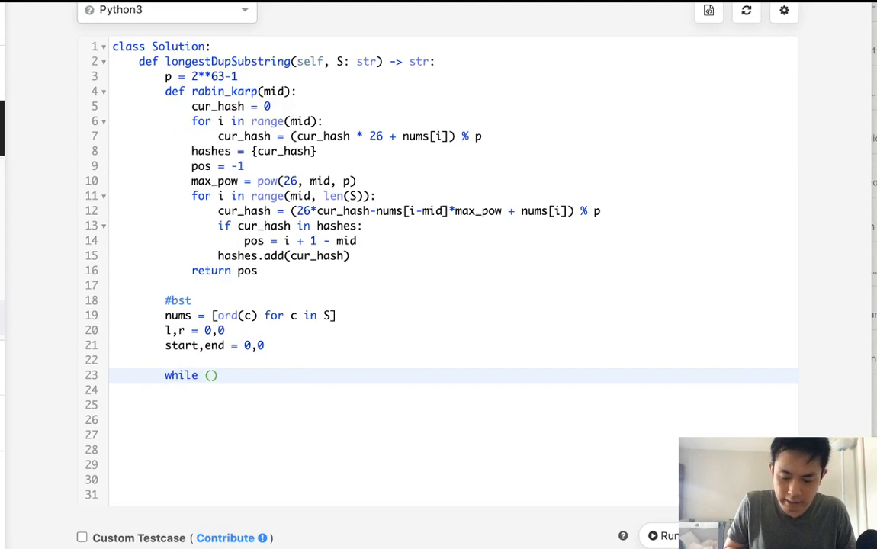
text(l<[)
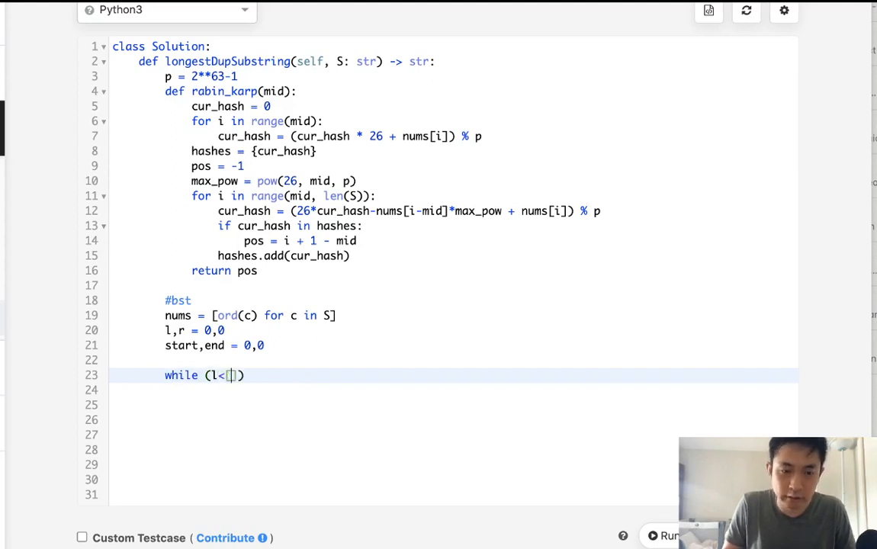
text(=)
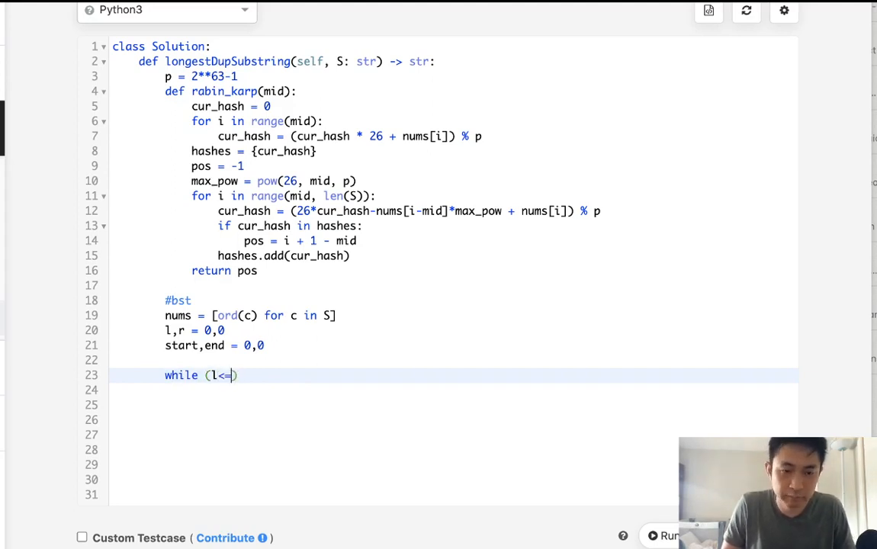
text(r):)
click(454, 390)
text(mid = (l+r)
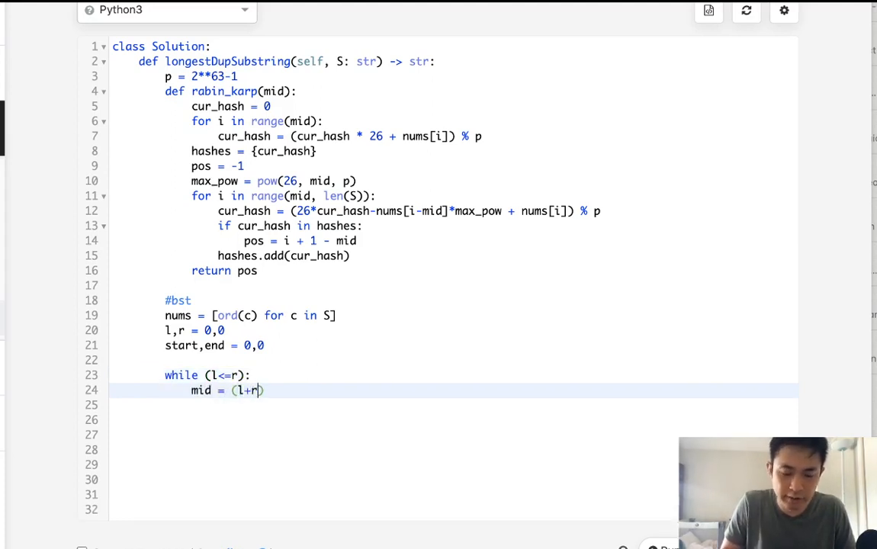
text(//2)
click(453, 405)
text(pos =)
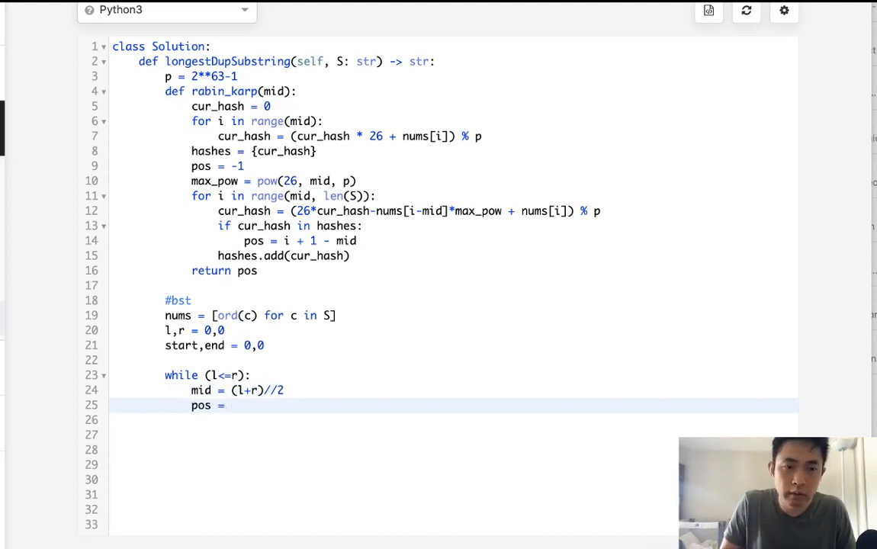
text(rabin_karp)
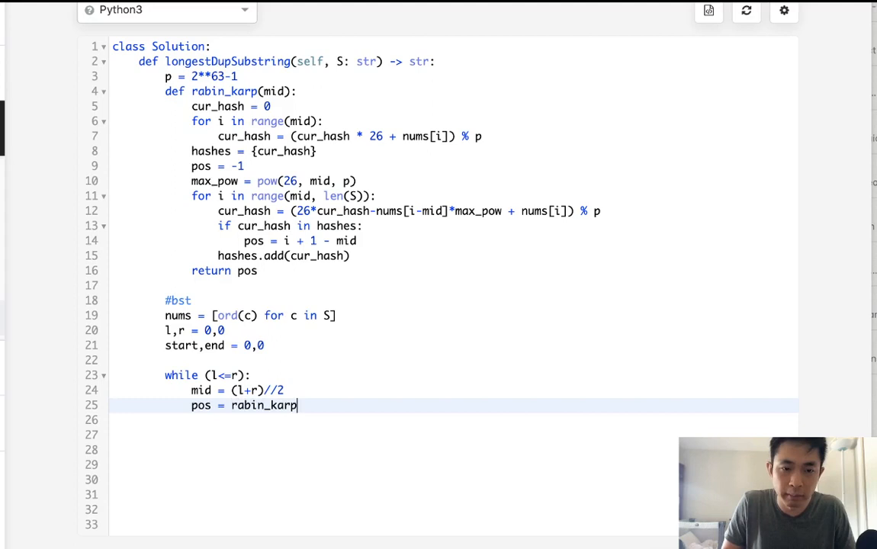
text((mid))
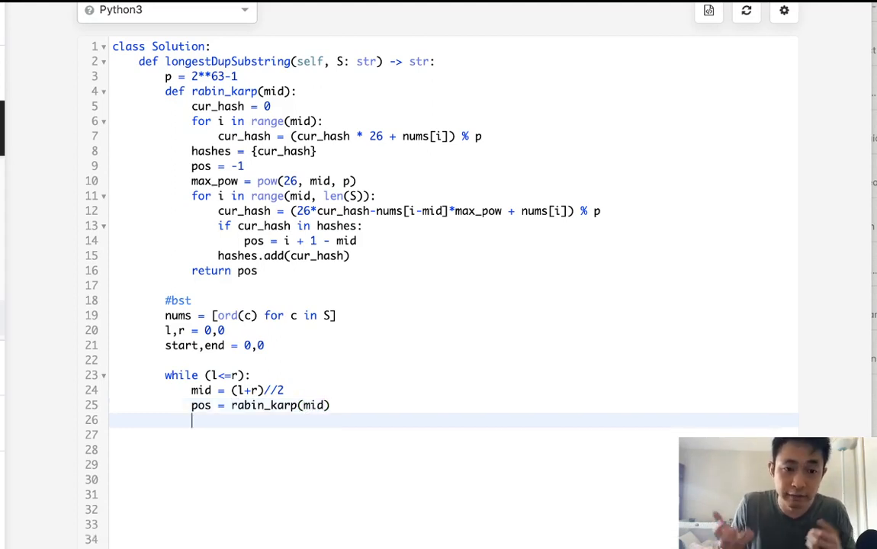
text(if)
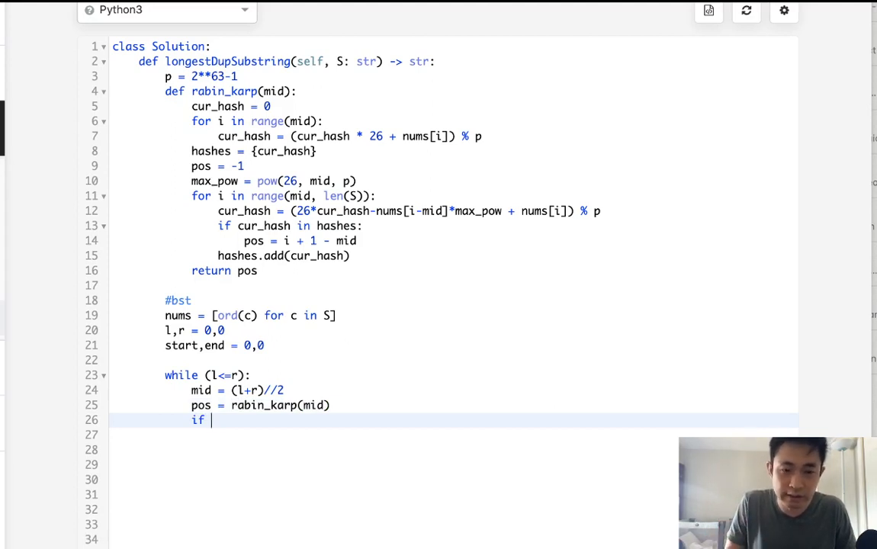
text(pos ==)
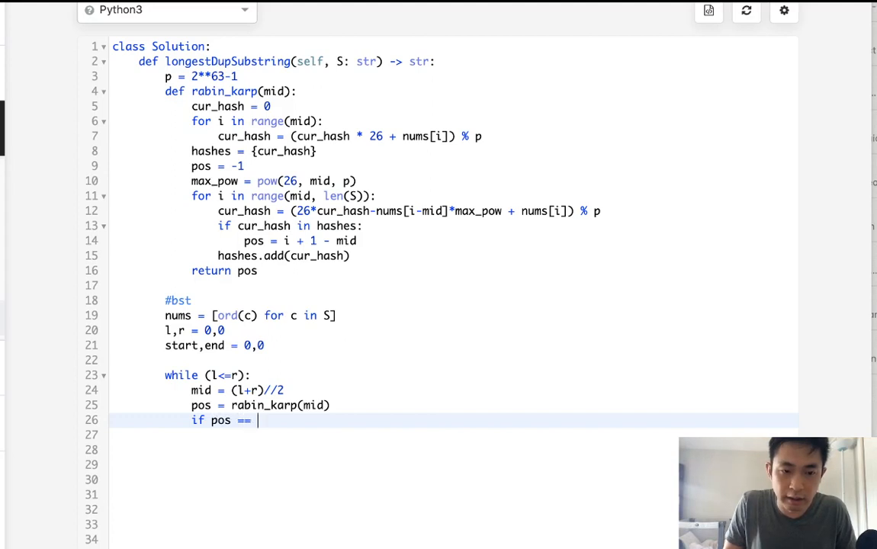
text(=1:)
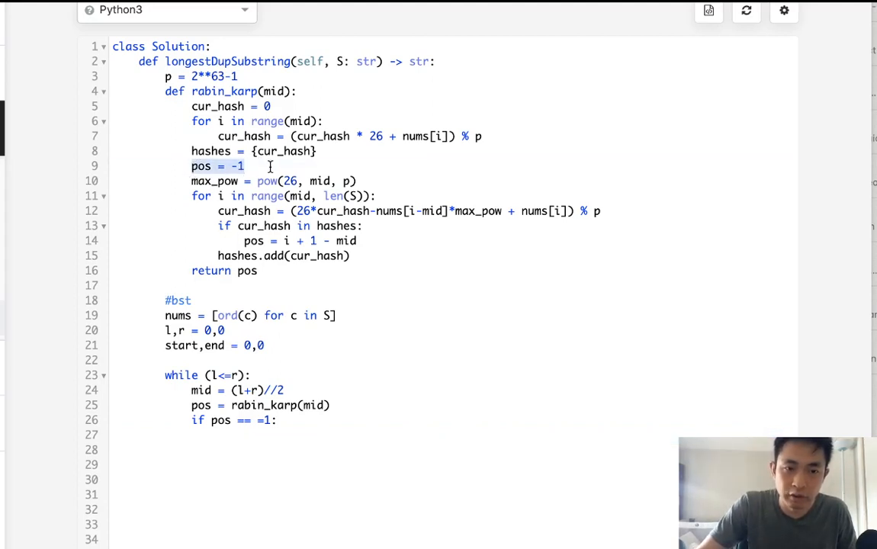
click(270, 165)
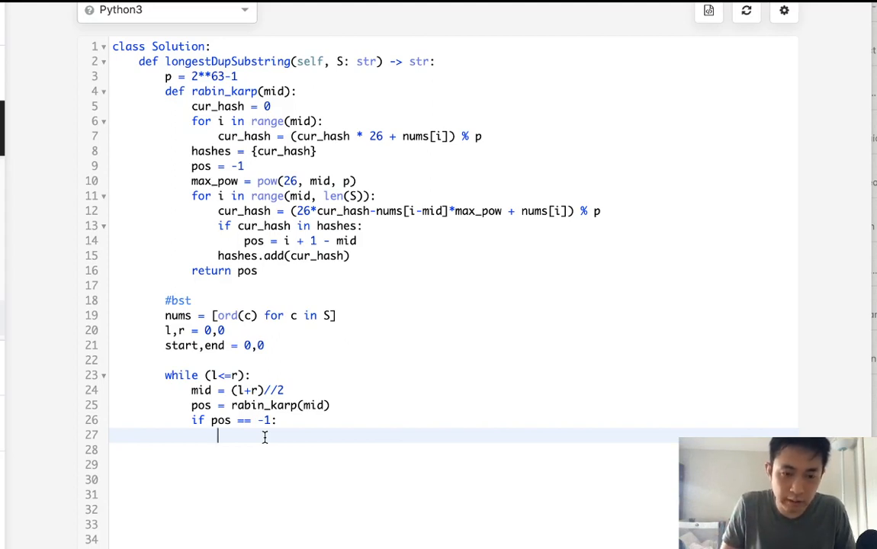
Set r = mid-1, else record start,end = pos,pos+mid and set l = mid+1
text(r =)
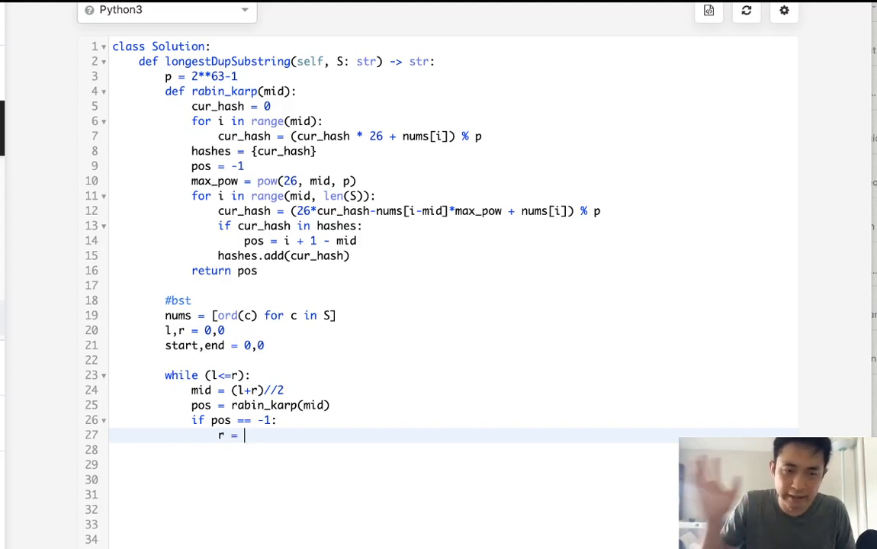
text(mid-1)
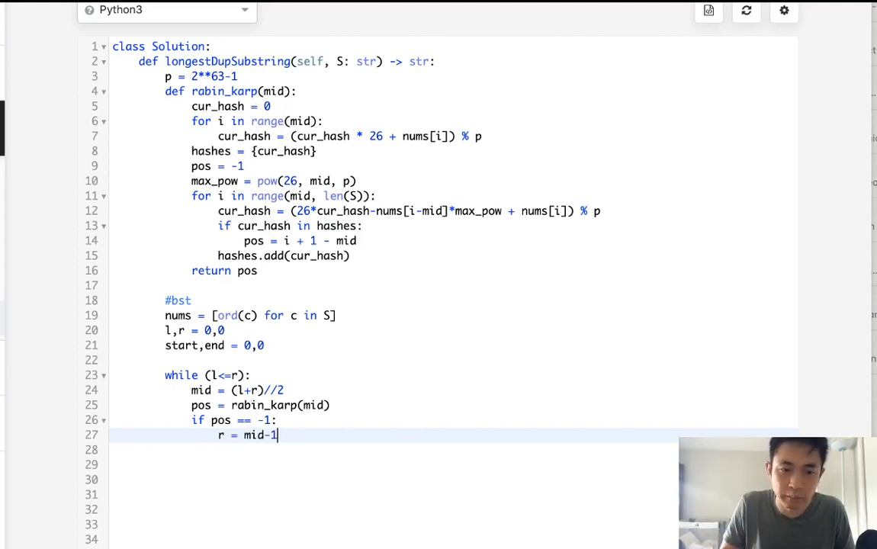
text(else:)
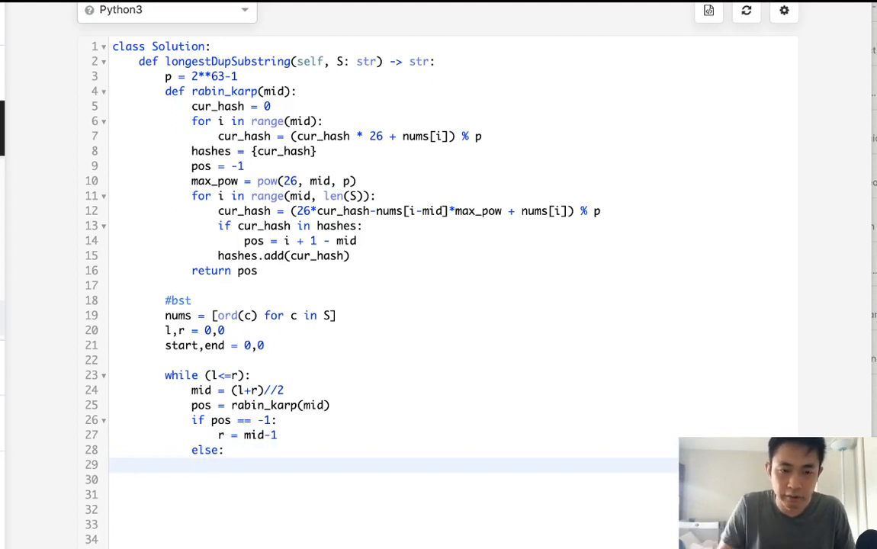
text(start)
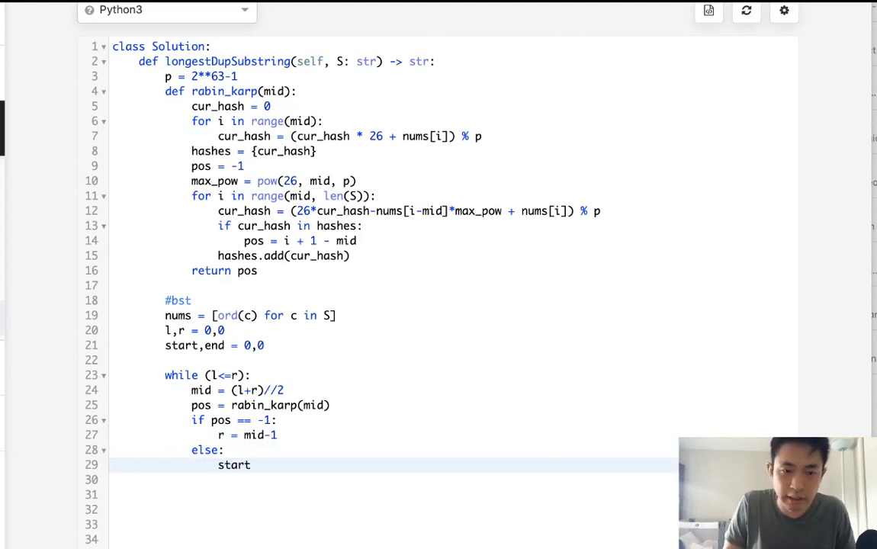
text(,end =)
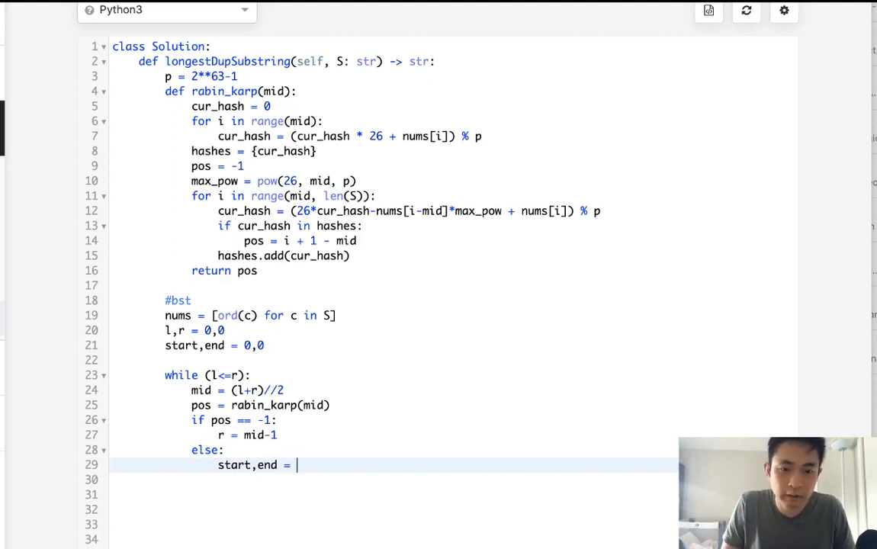
text(pos)
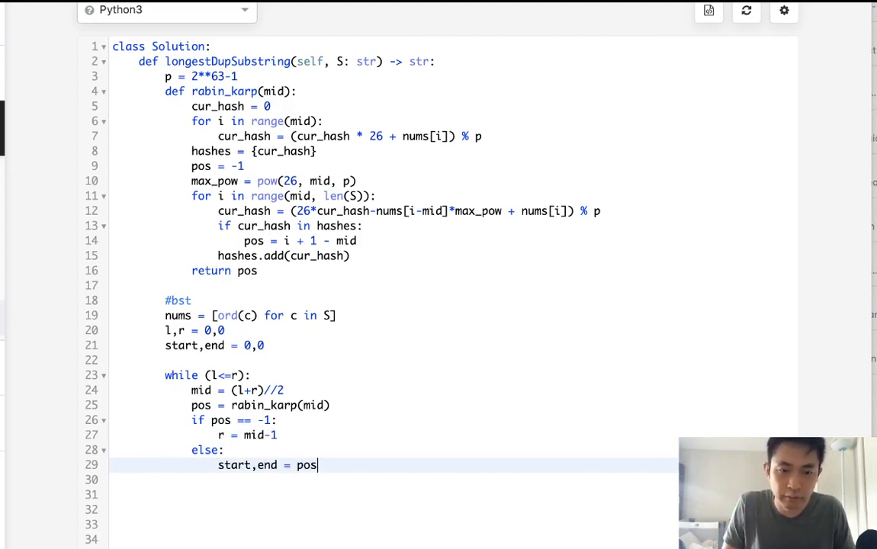
text(,pos_+)
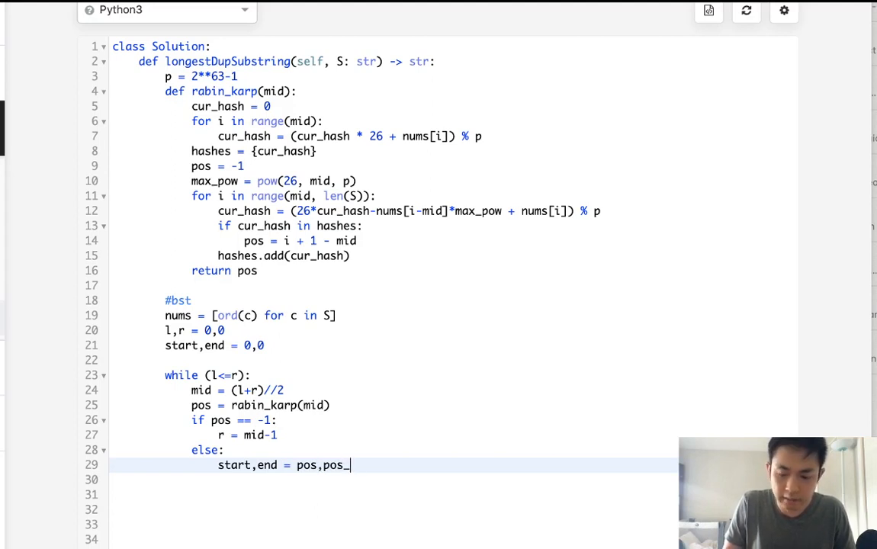
text(+mid)
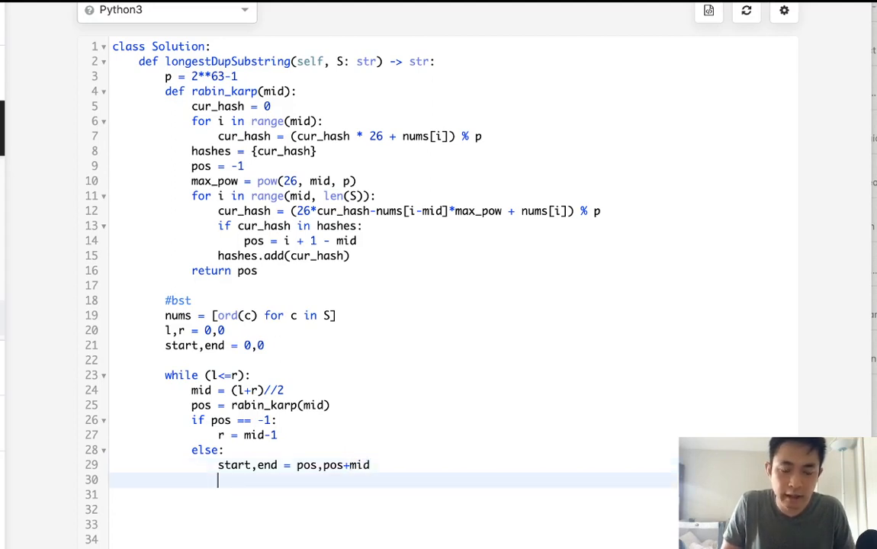
text(l)
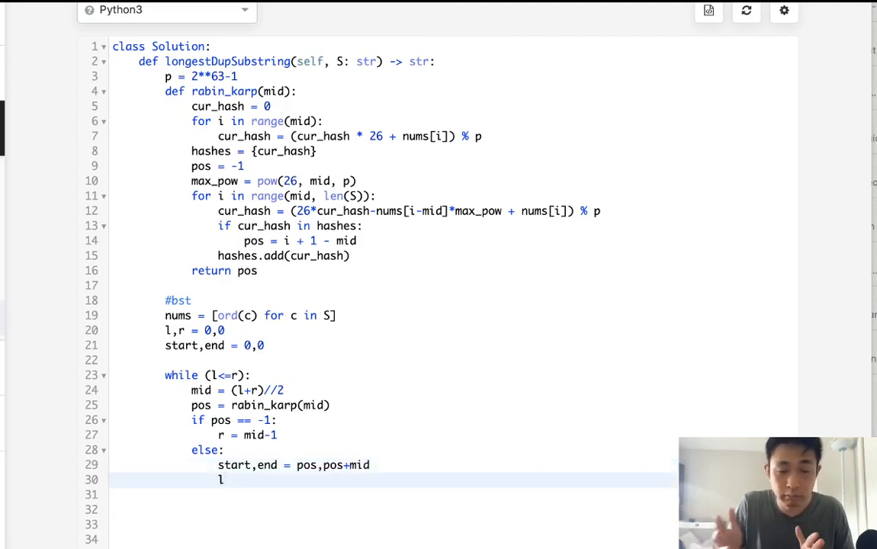
text(= mid)
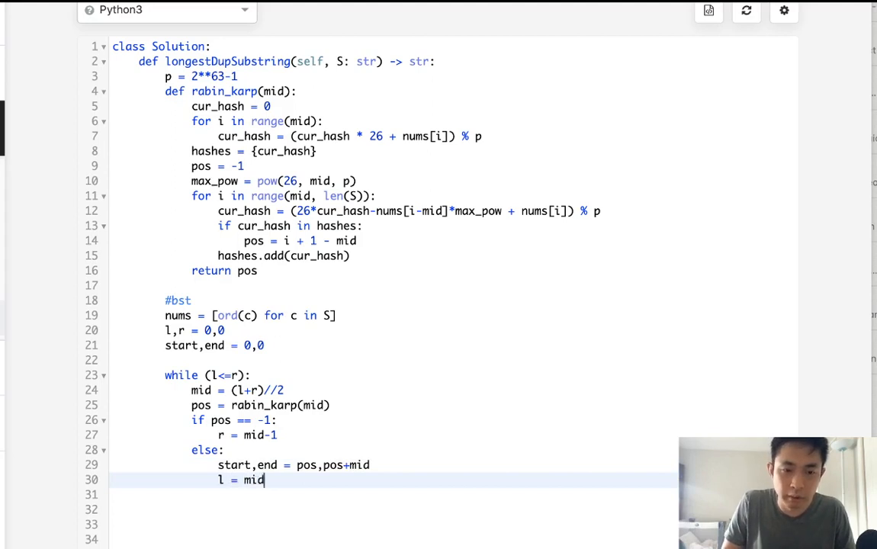
text(+1)
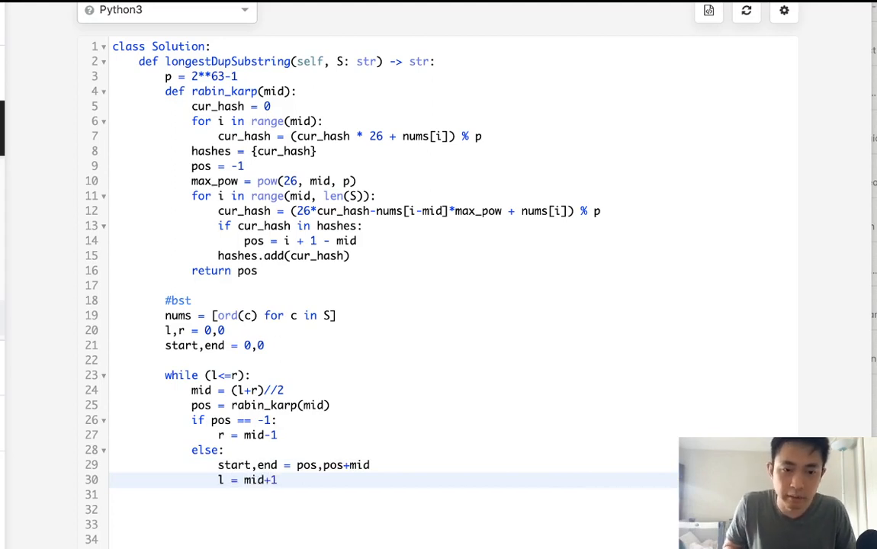
scroll(down, 3)
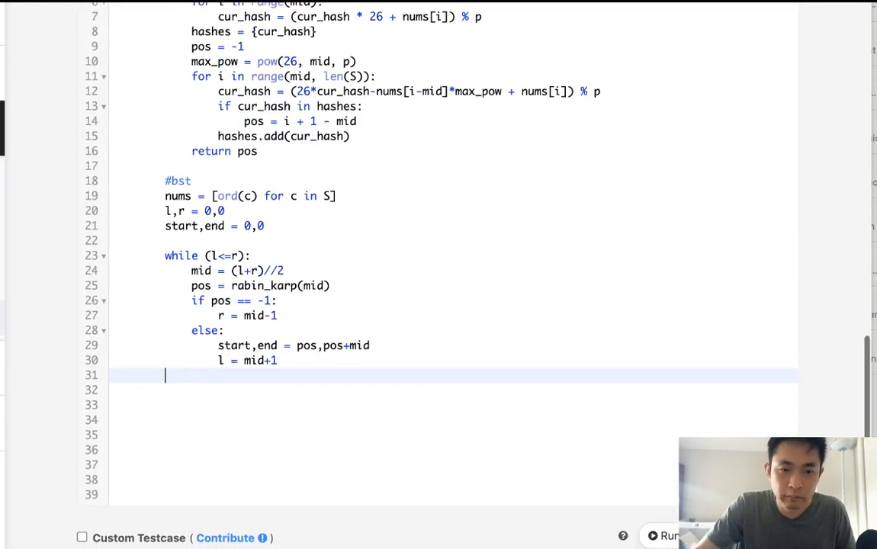
Add a return slicing S from start, then run the code on the banana test
text(r)
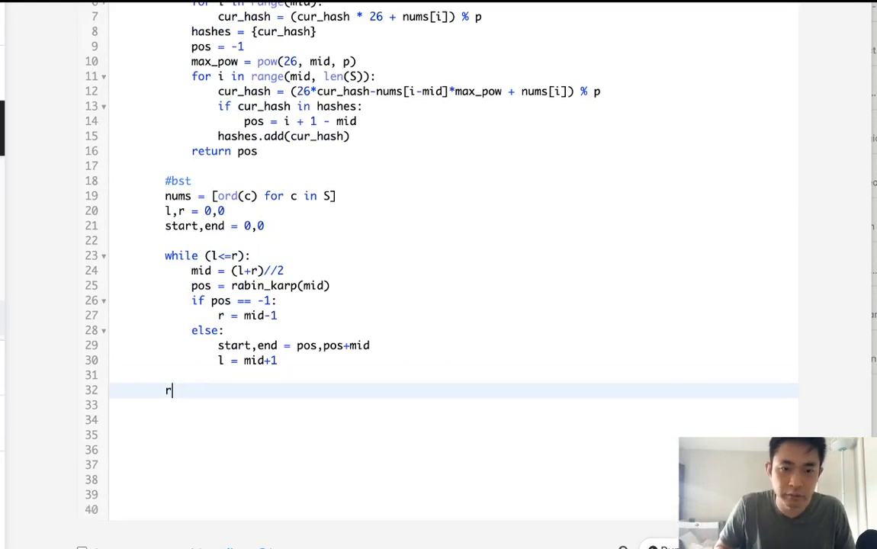
text(eturn S)
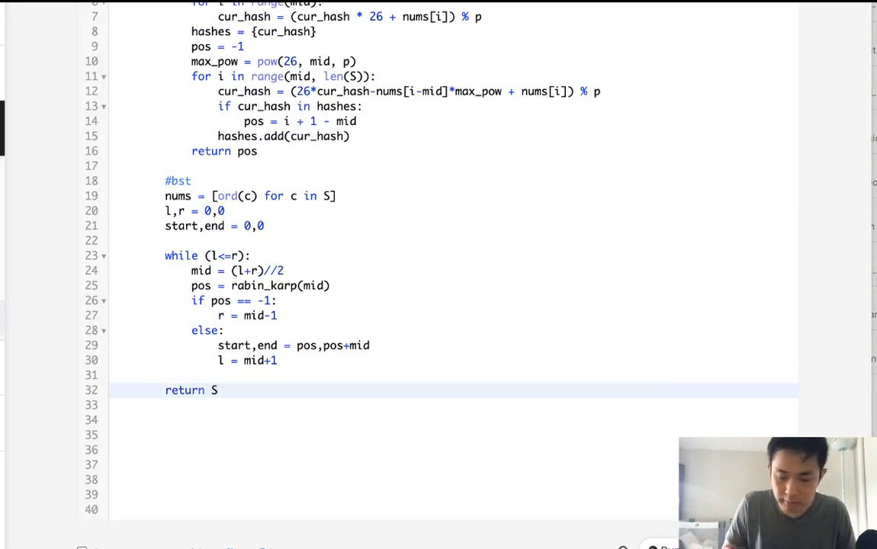
click(221, 390)
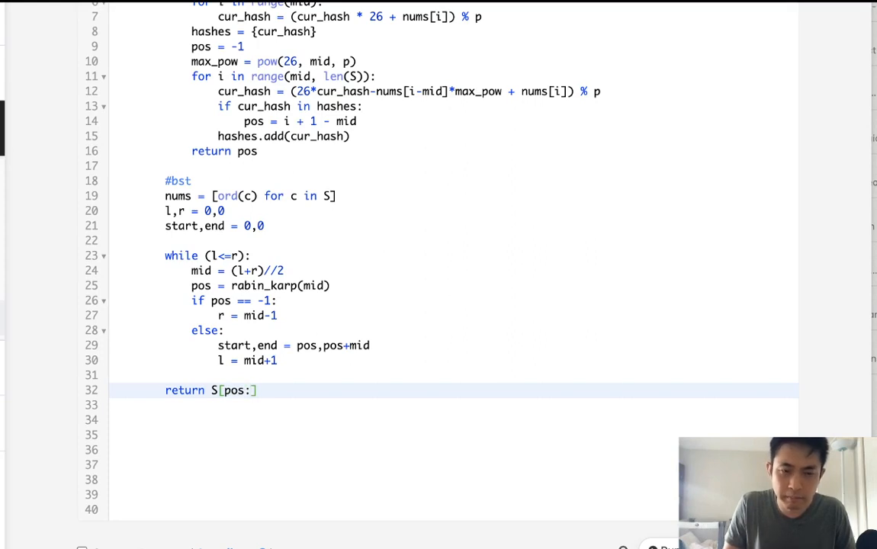
text(pos+l-1)
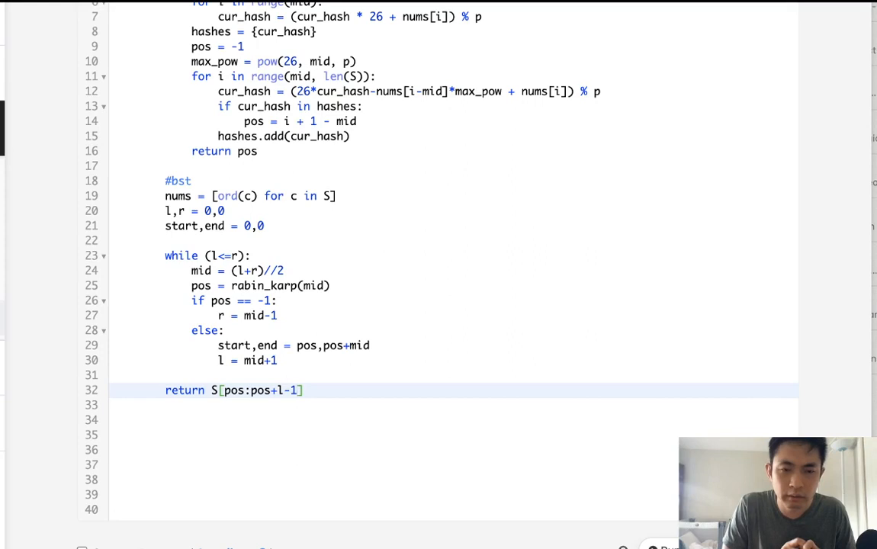
text(s)
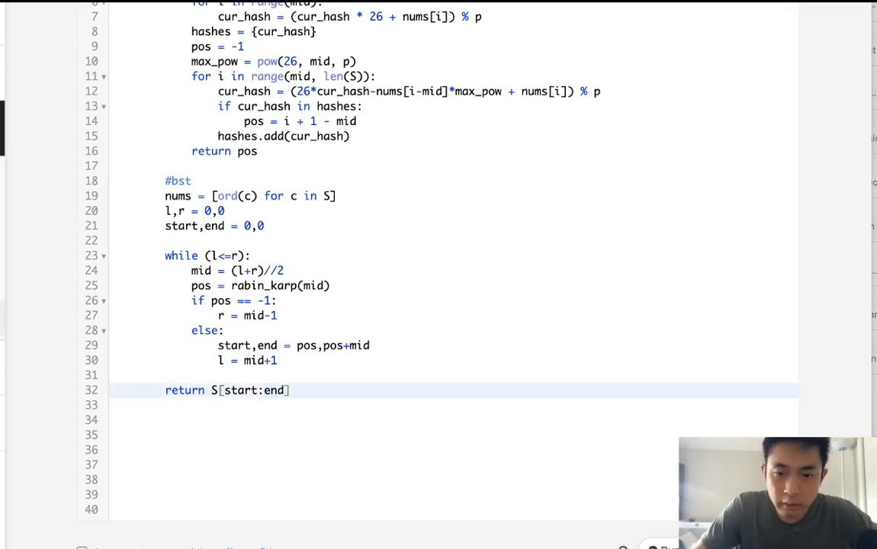
click(678, 353)
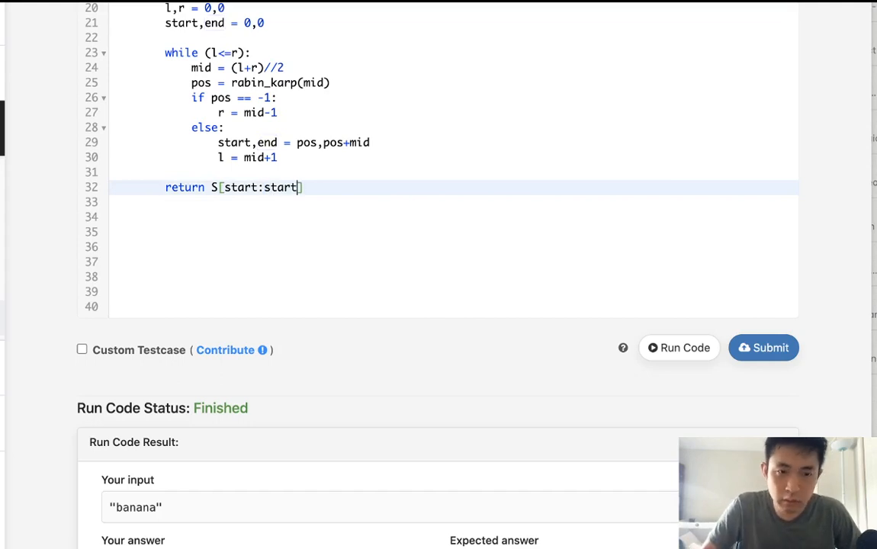
Return S[start:start+l-1], initialise r to len(S)-1, and rerun the banana test
text(+l=1)
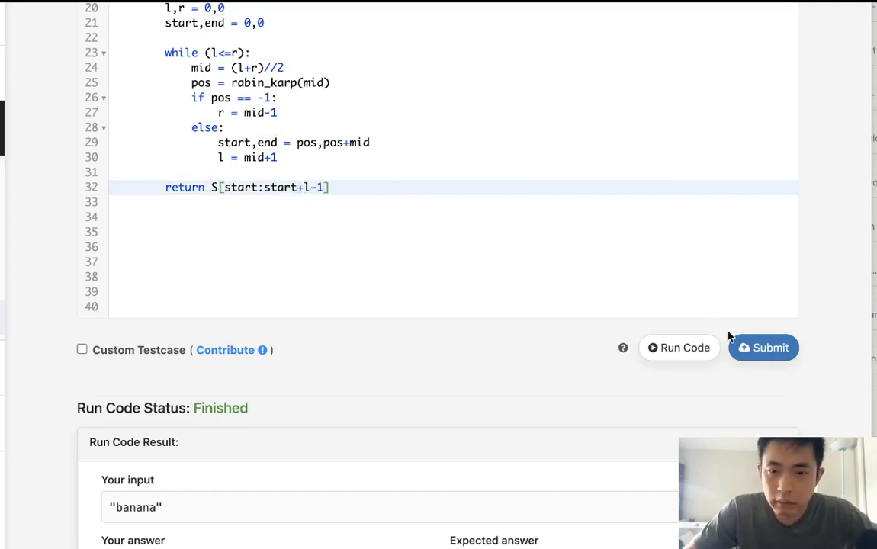
click(763, 347)
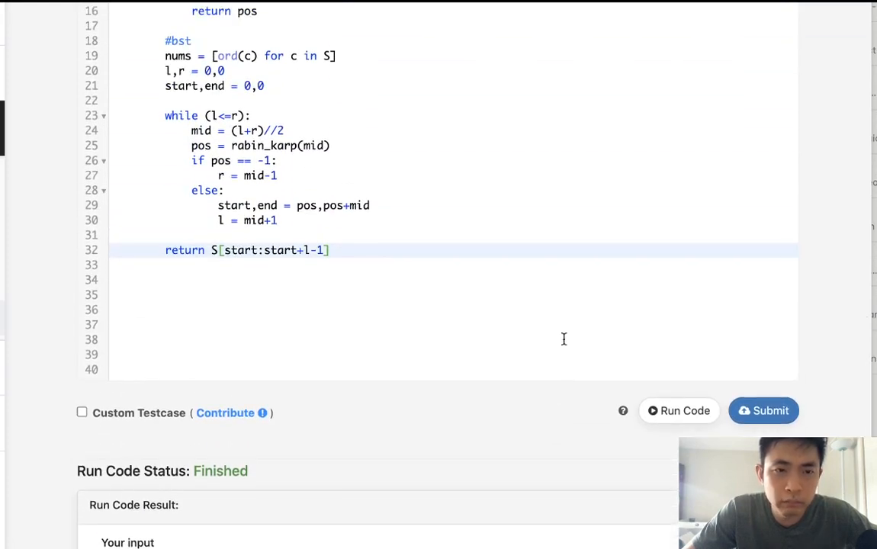
click(269, 70)
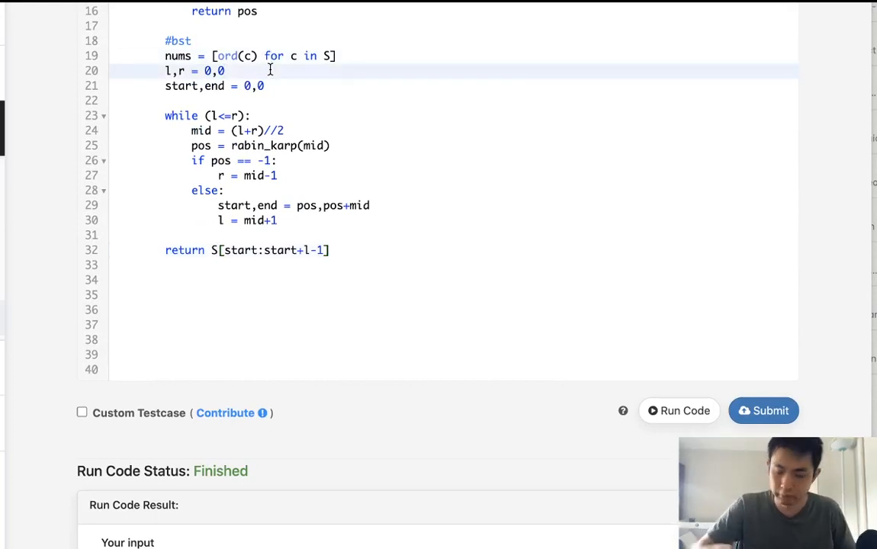
text(len()
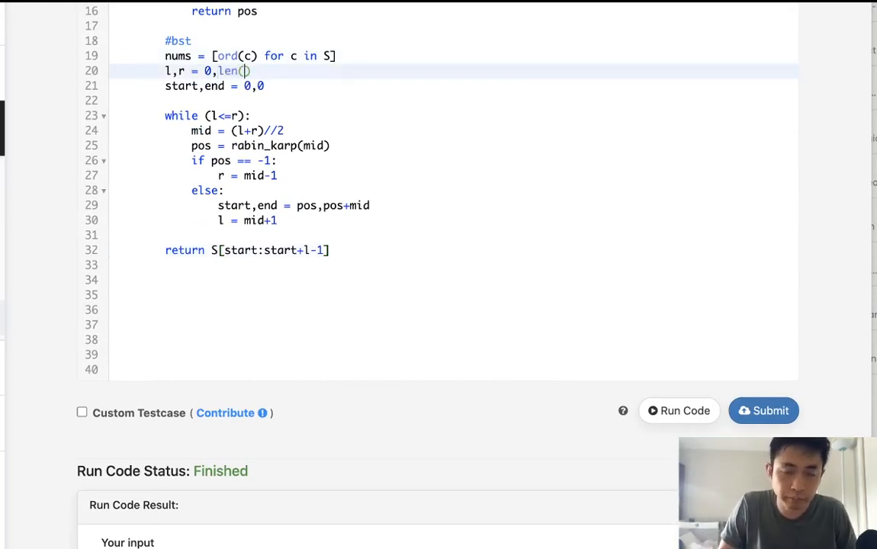
text(S)-1)
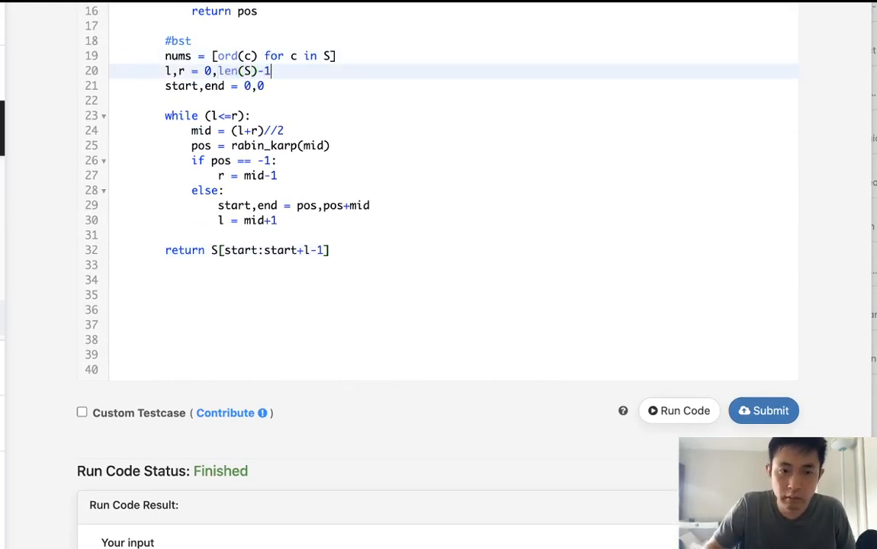
mouse_move(679, 410)
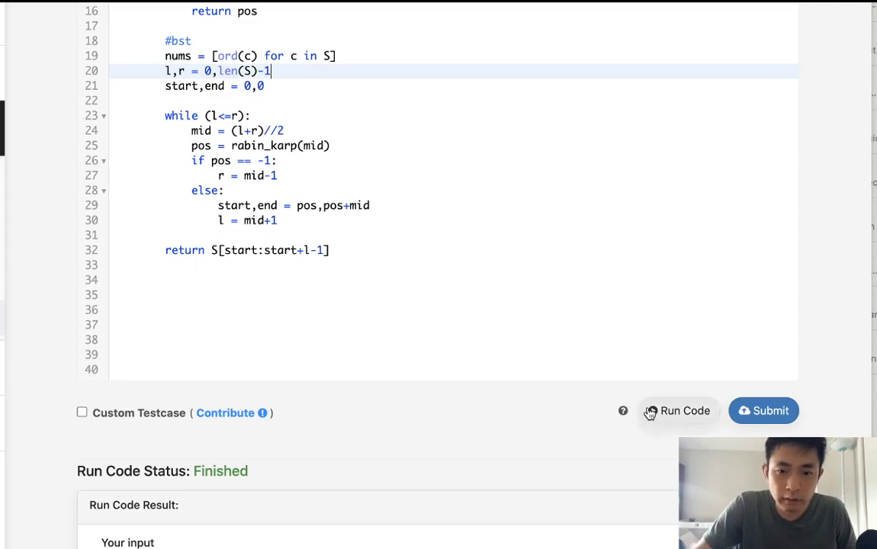
click(684, 411)
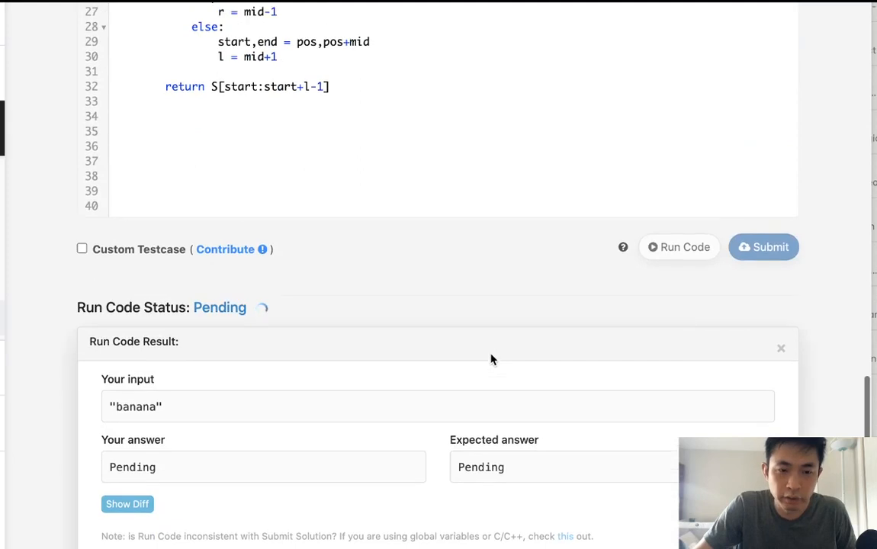
scroll(down, 3)
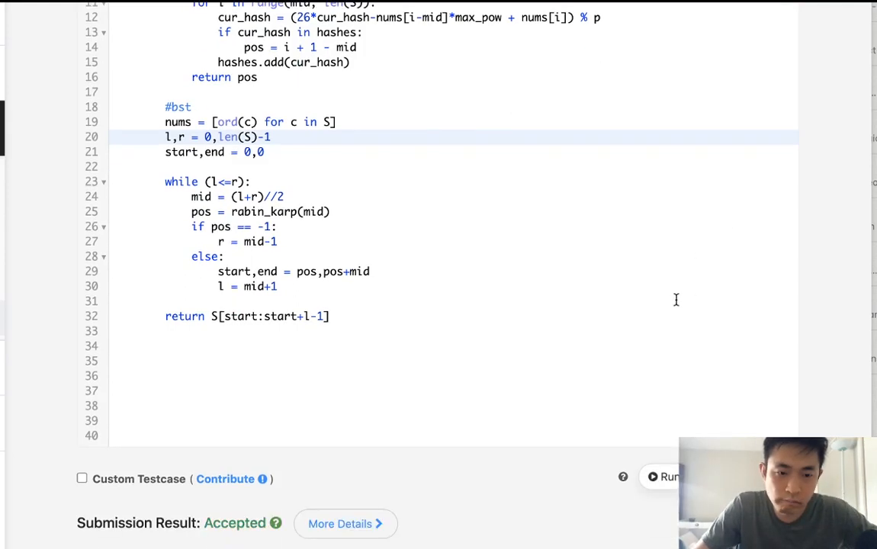
Scroll down to view the Accepted submission result
scroll(down, 3)
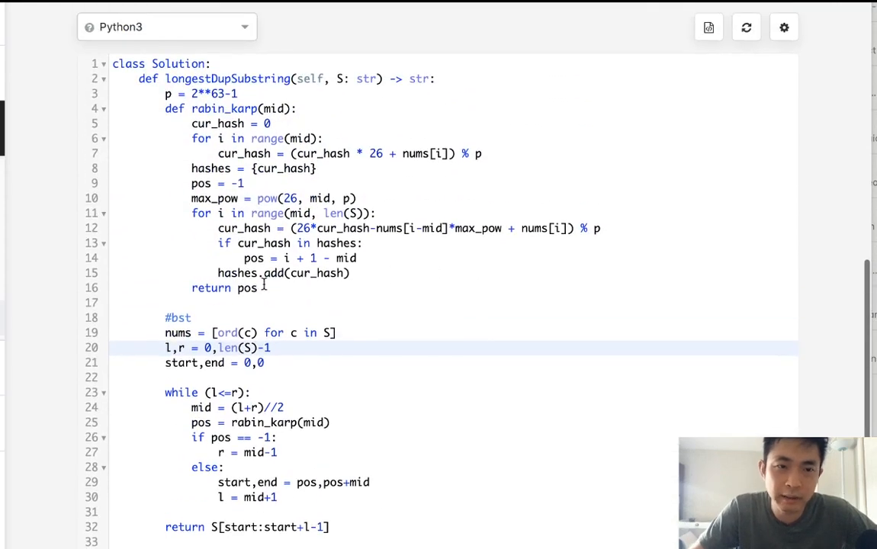
Highlight lines 3 to 16 covering p and the rabin_karp function
drag(191, 124, 257, 288)
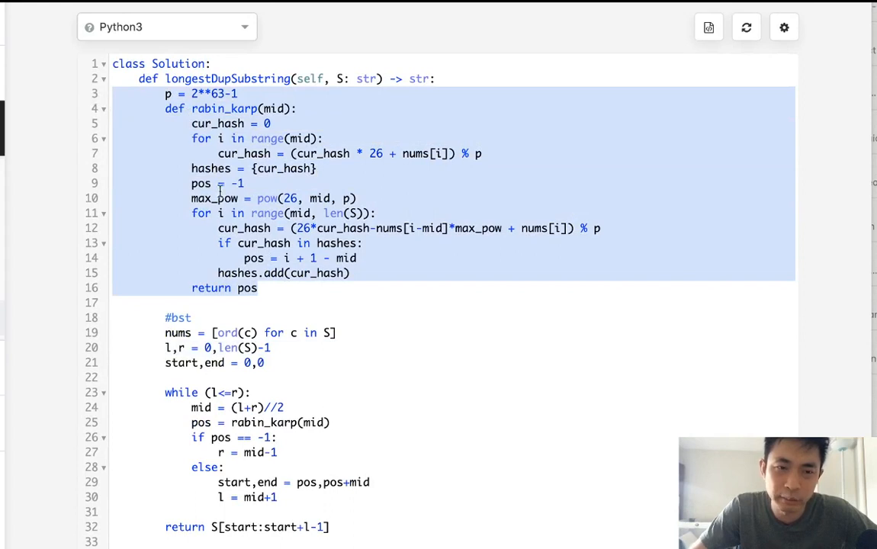
mouse_move(728, 357)
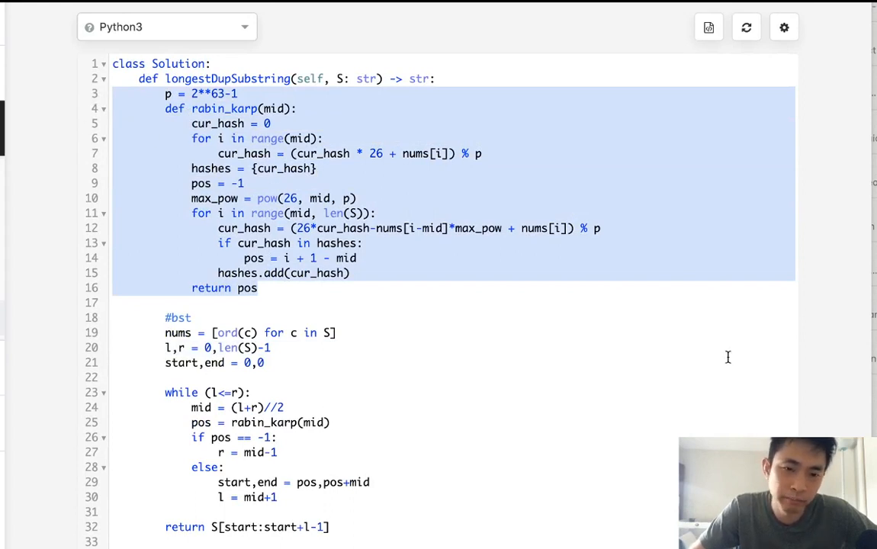